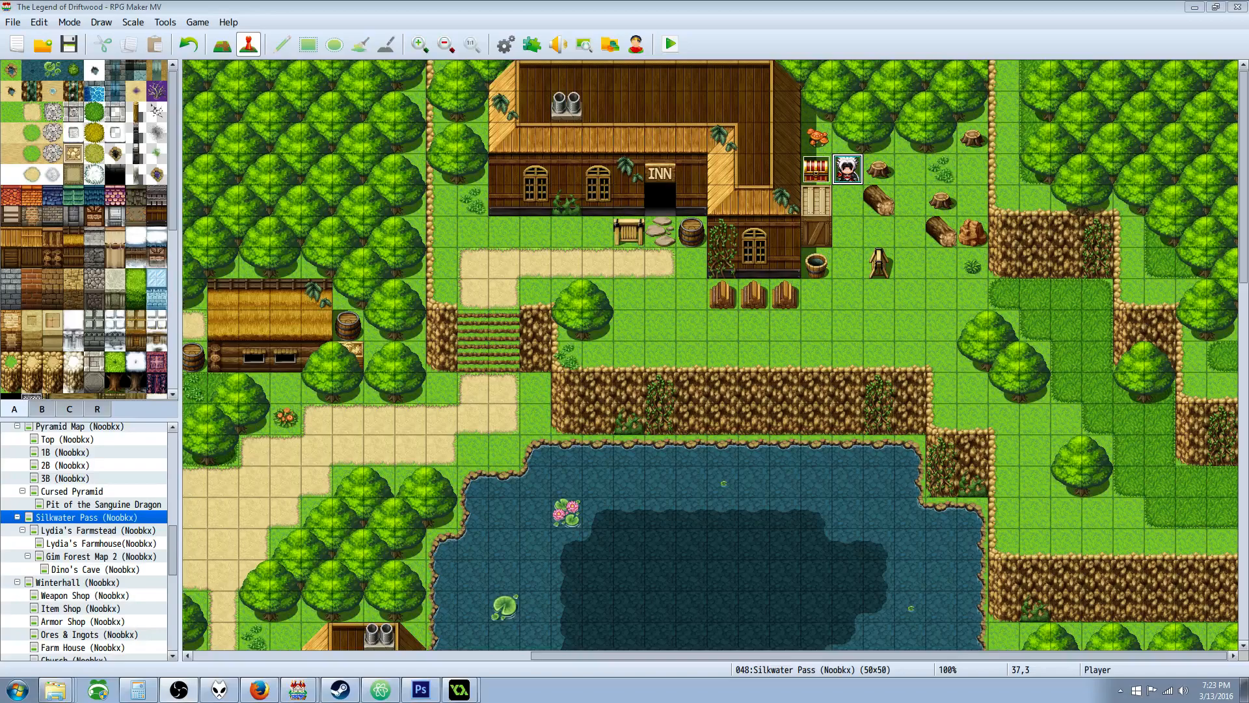
# Step: From the Database, jump from item 0399 Bag of Experience's effect to common event 0034
pyautogui.click(507, 44)
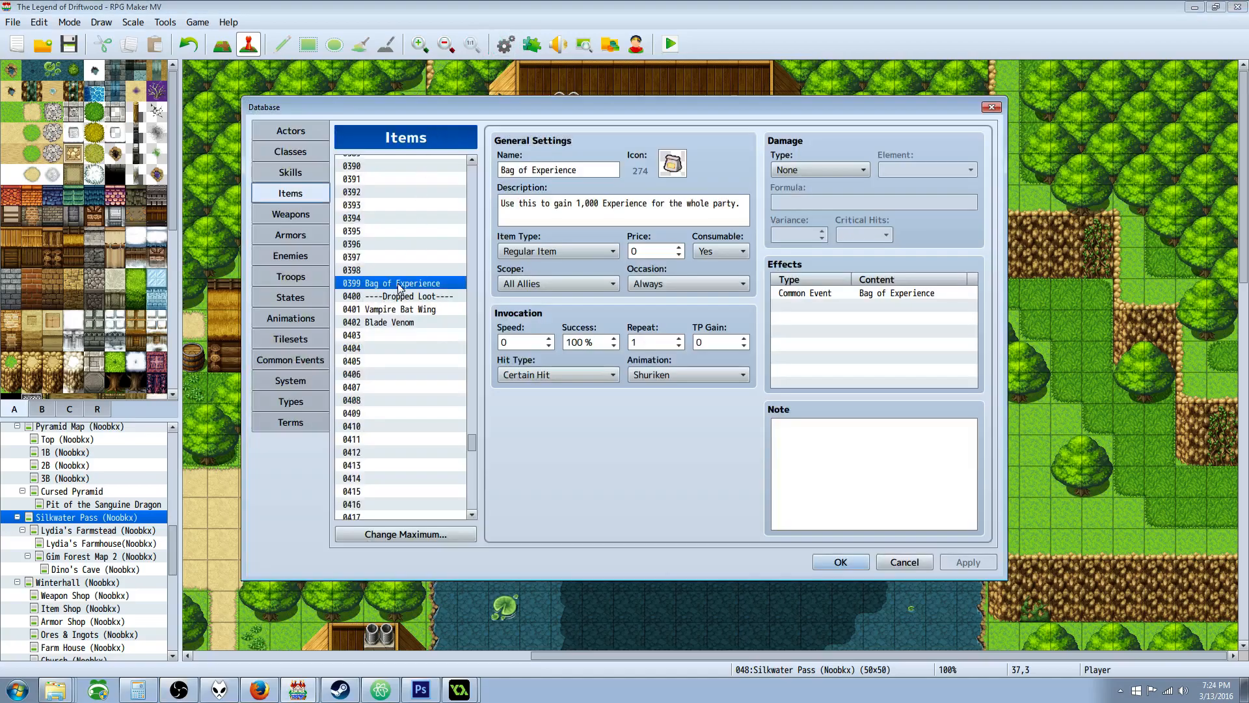
pyautogui.moveTo(398, 288)
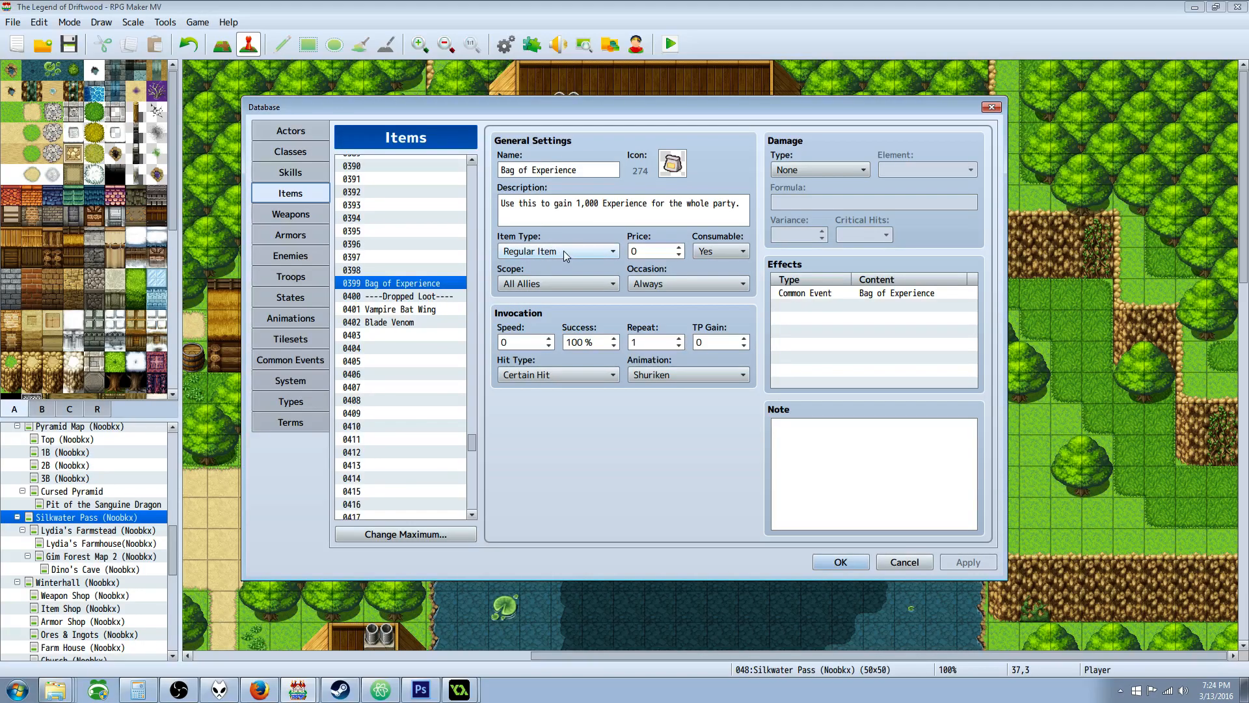
pyautogui.moveTo(726, 245)
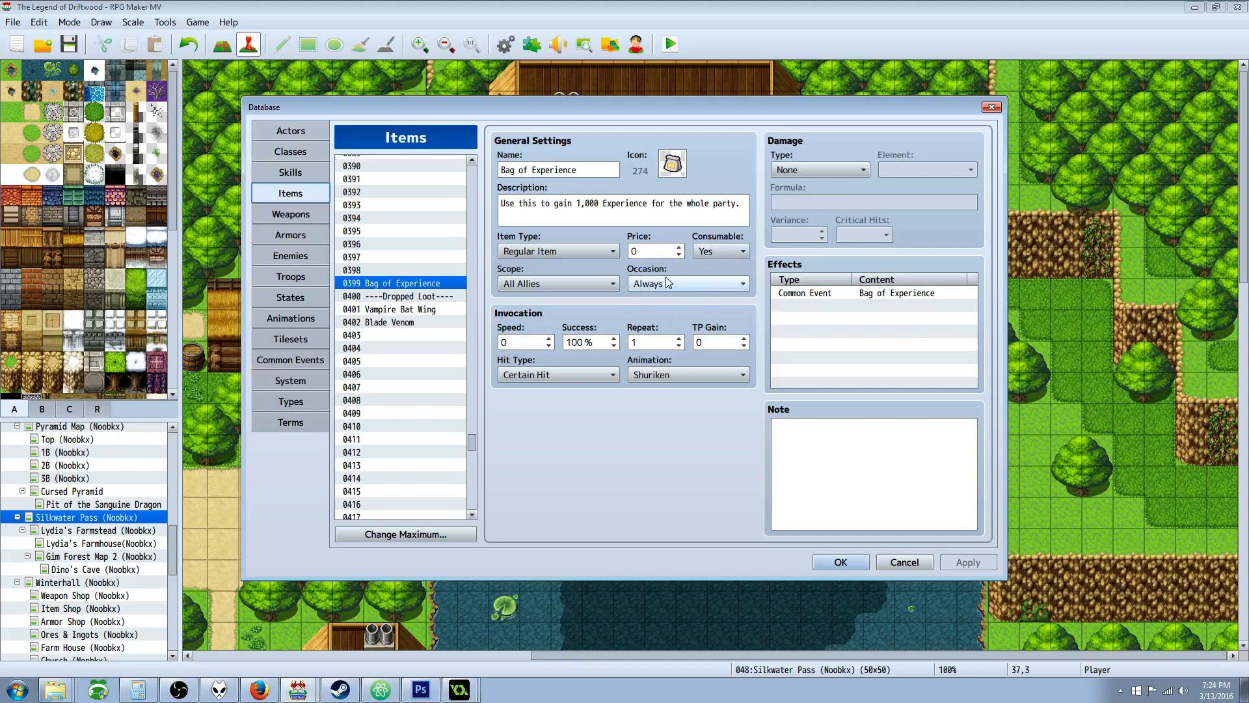
pyautogui.moveTo(542, 275)
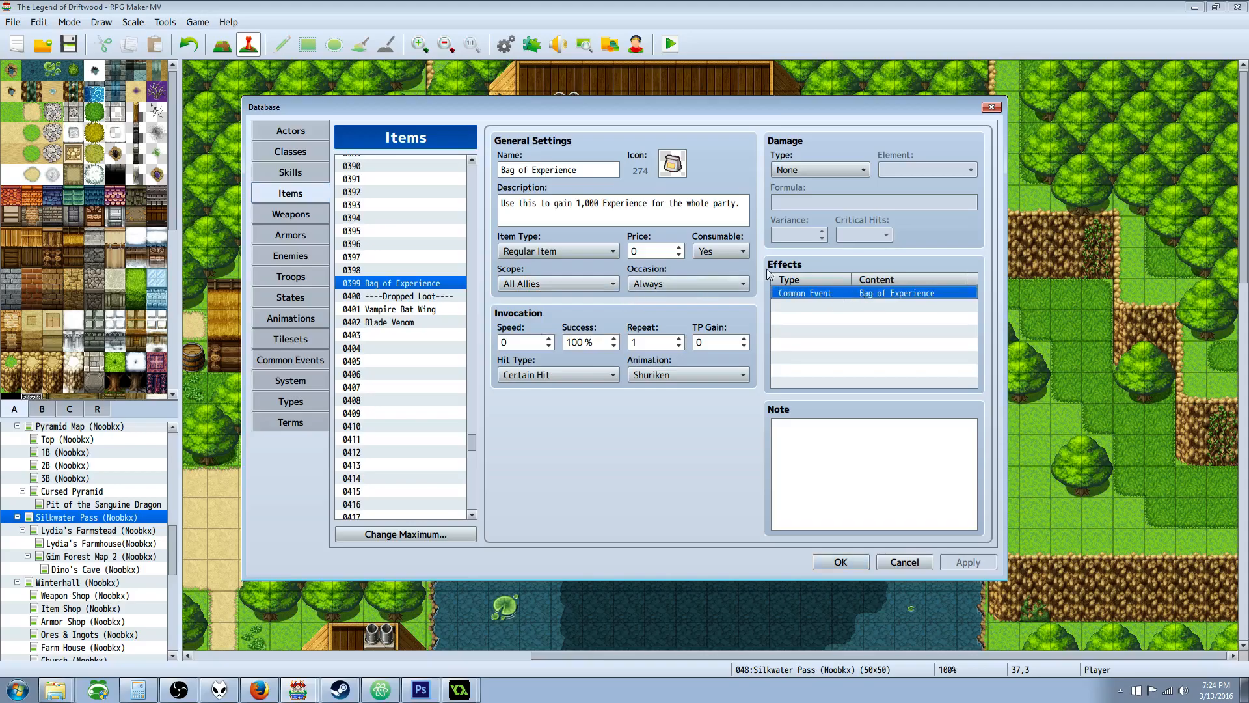
pyautogui.moveTo(832, 302)
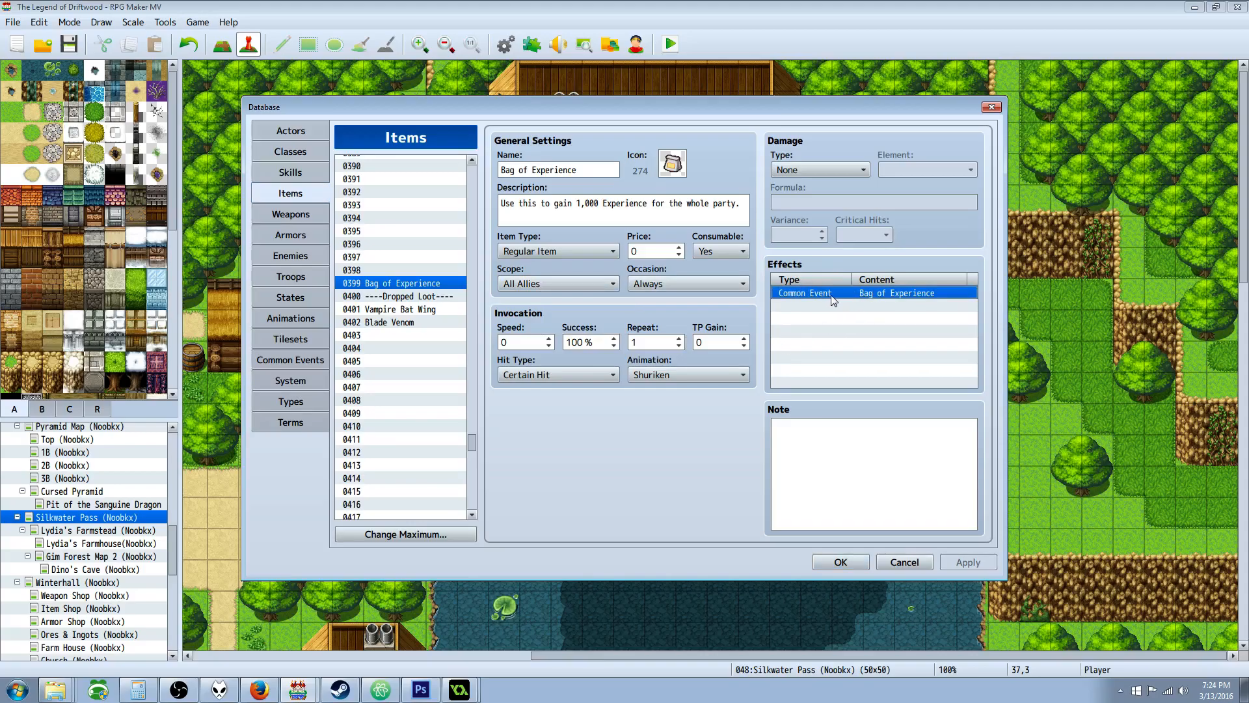
pyautogui.moveTo(861, 299)
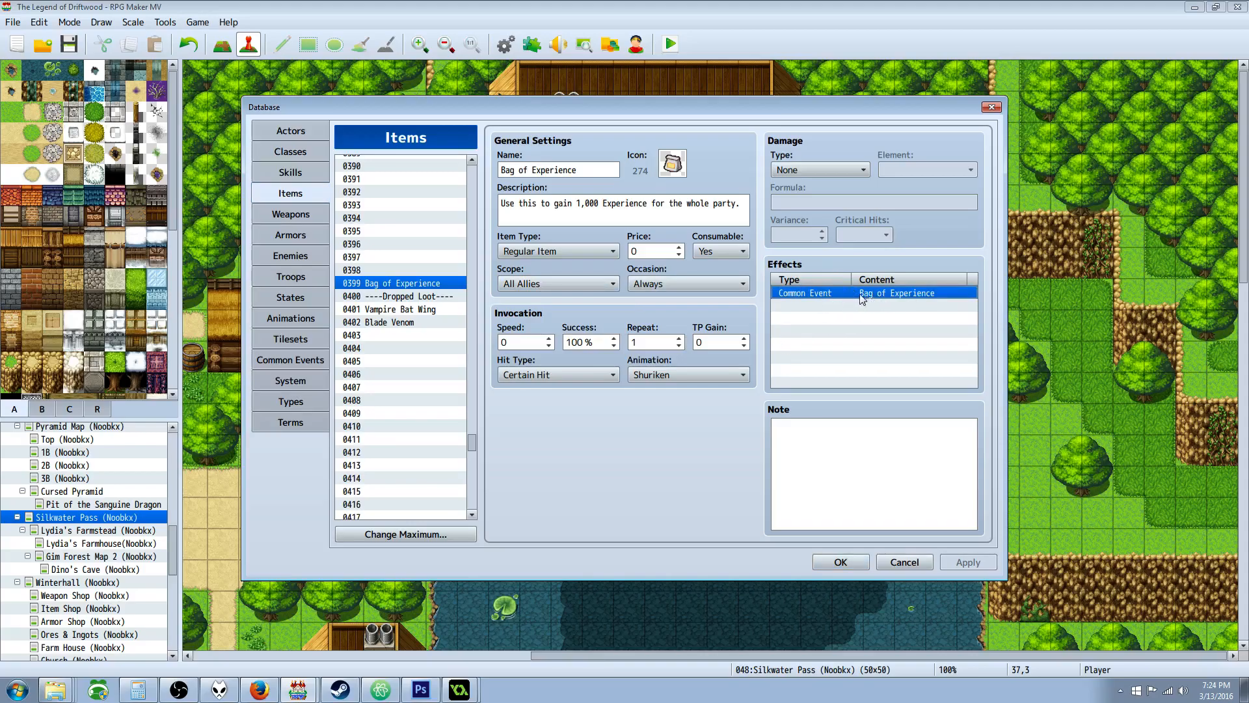
pyautogui.click(289, 360)
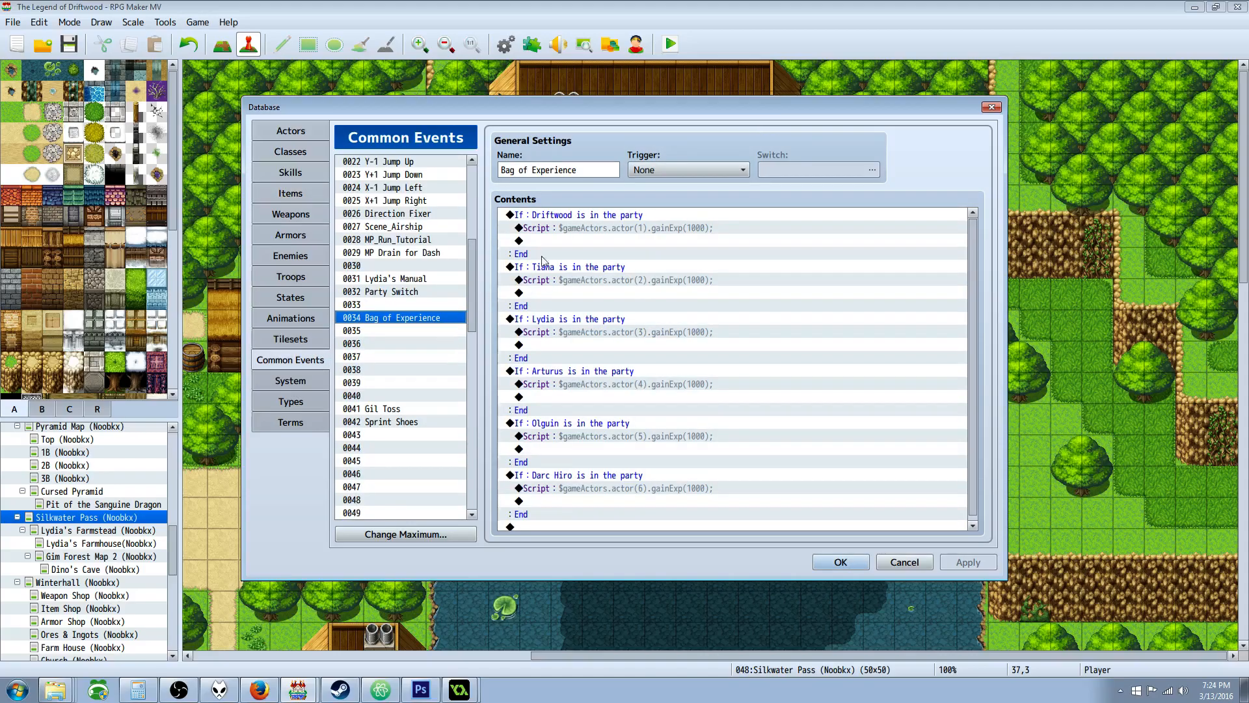
# Step: Insert a conditional branch at the event's end checking that actor Musashi is in the party
pyautogui.click(573, 215)
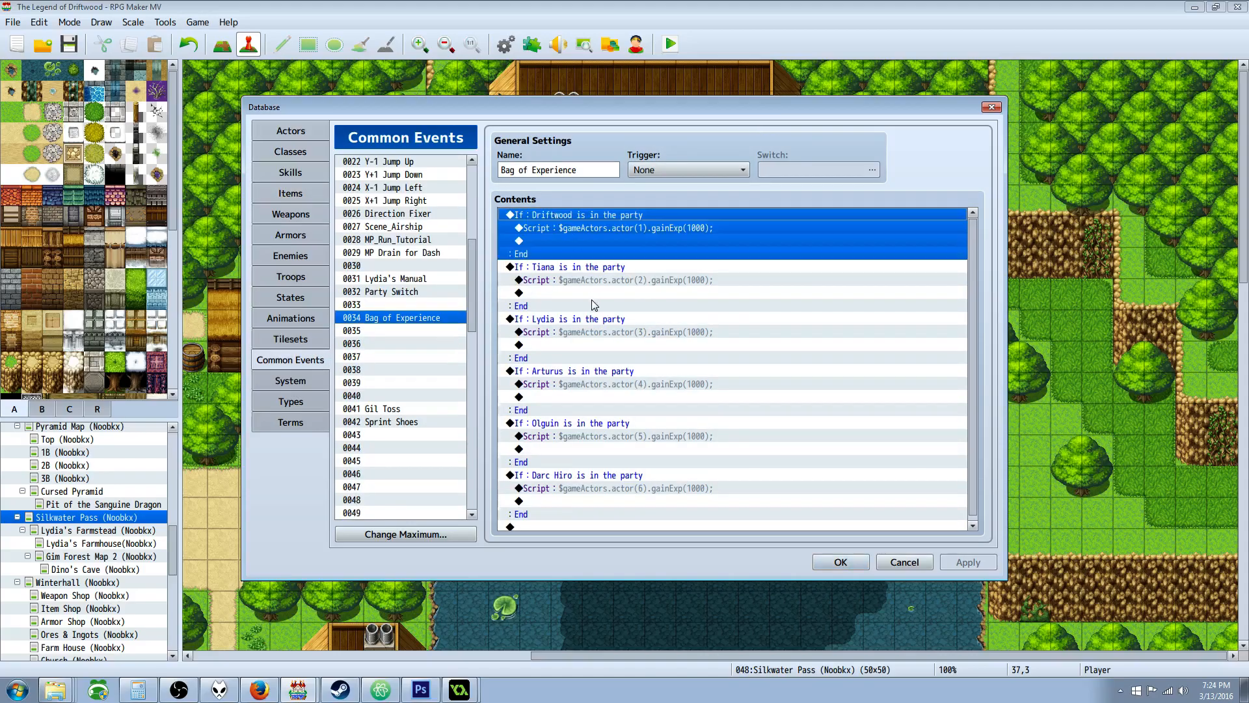
pyautogui.moveTo(530, 526)
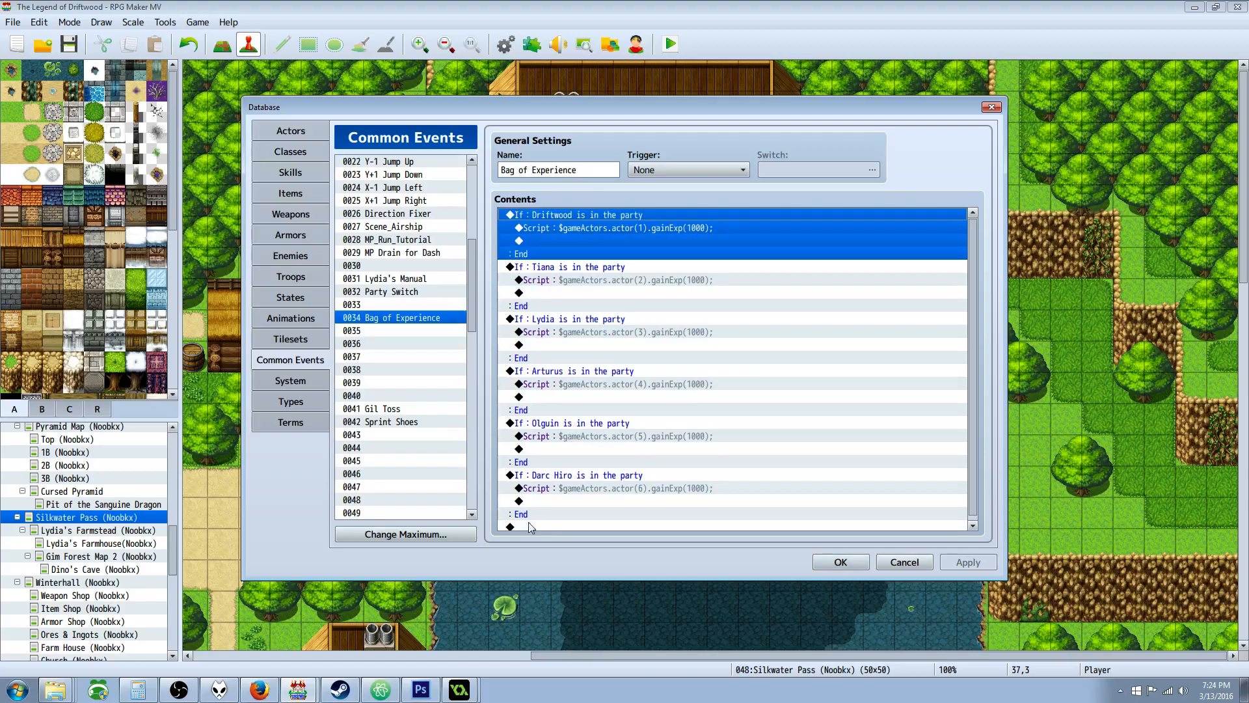
pyautogui.rightClick(528, 526)
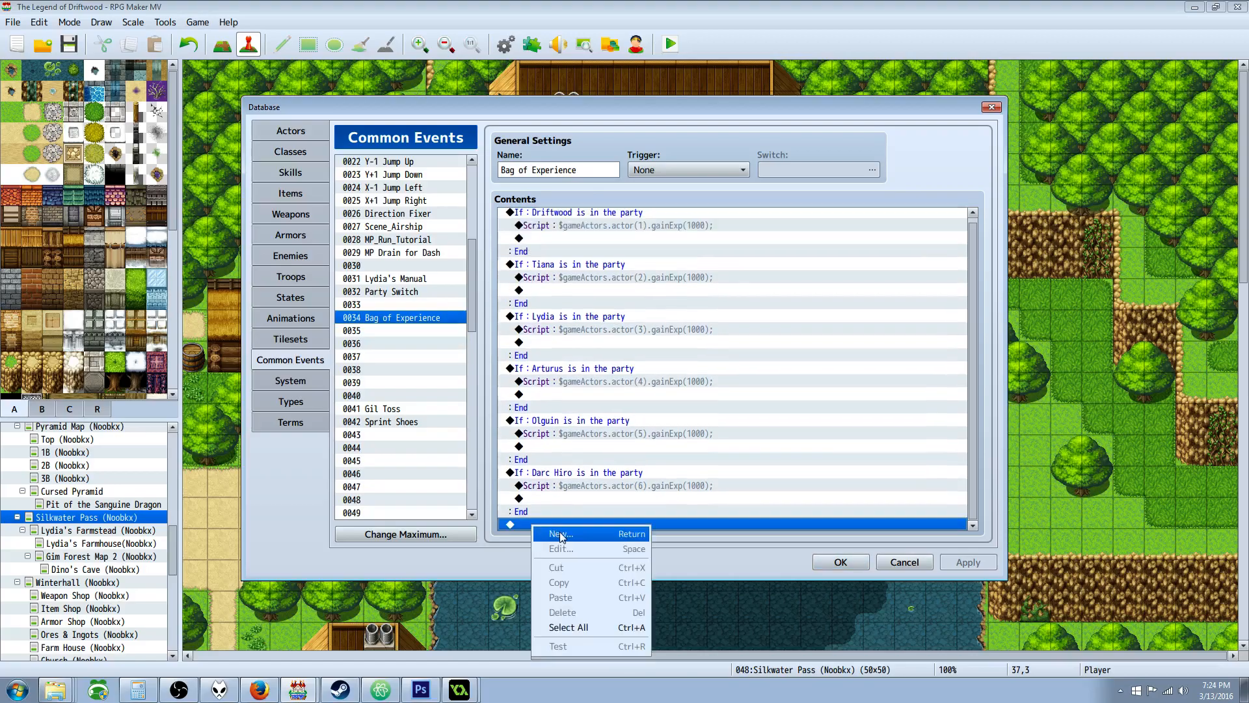
pyautogui.click(560, 534)
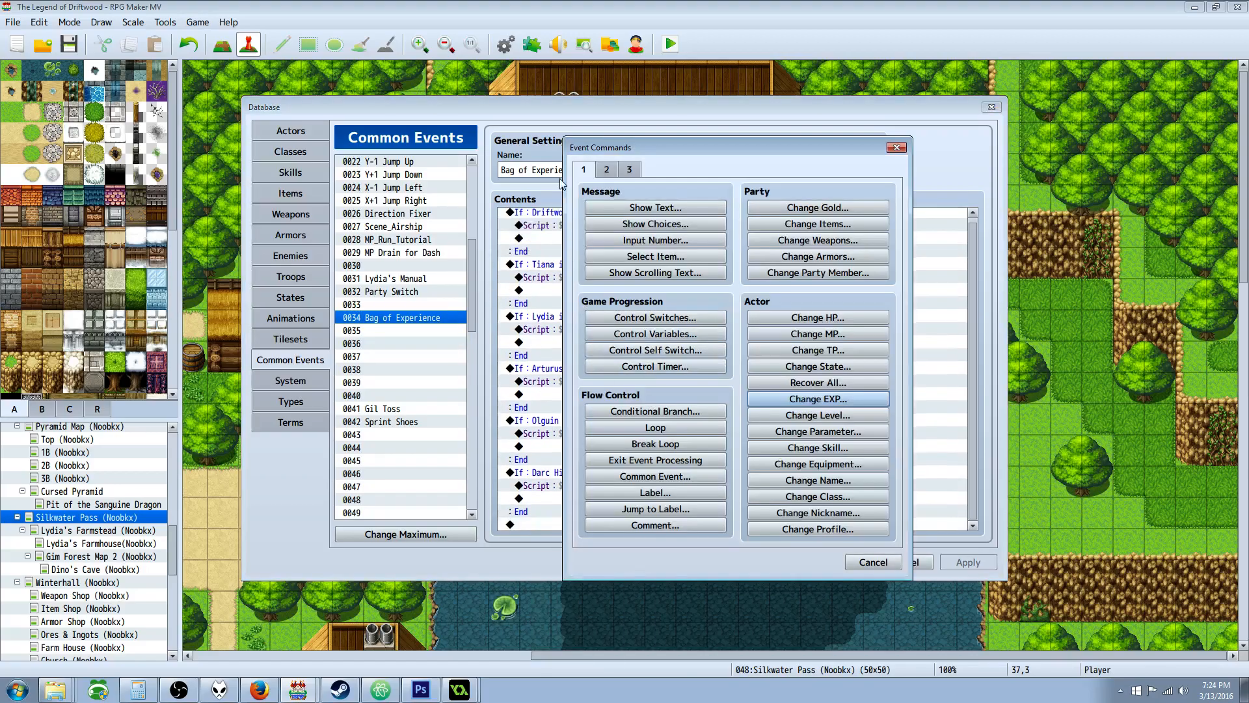
pyautogui.click(654, 411)
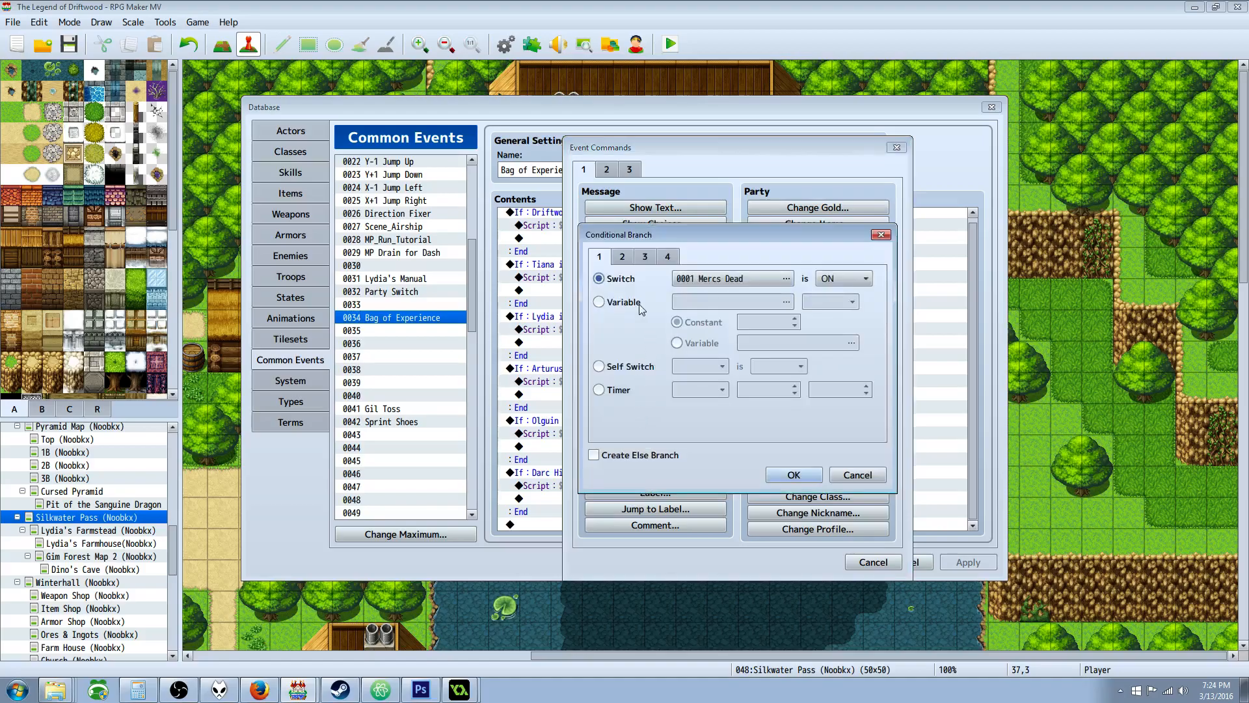
pyautogui.click(622, 256)
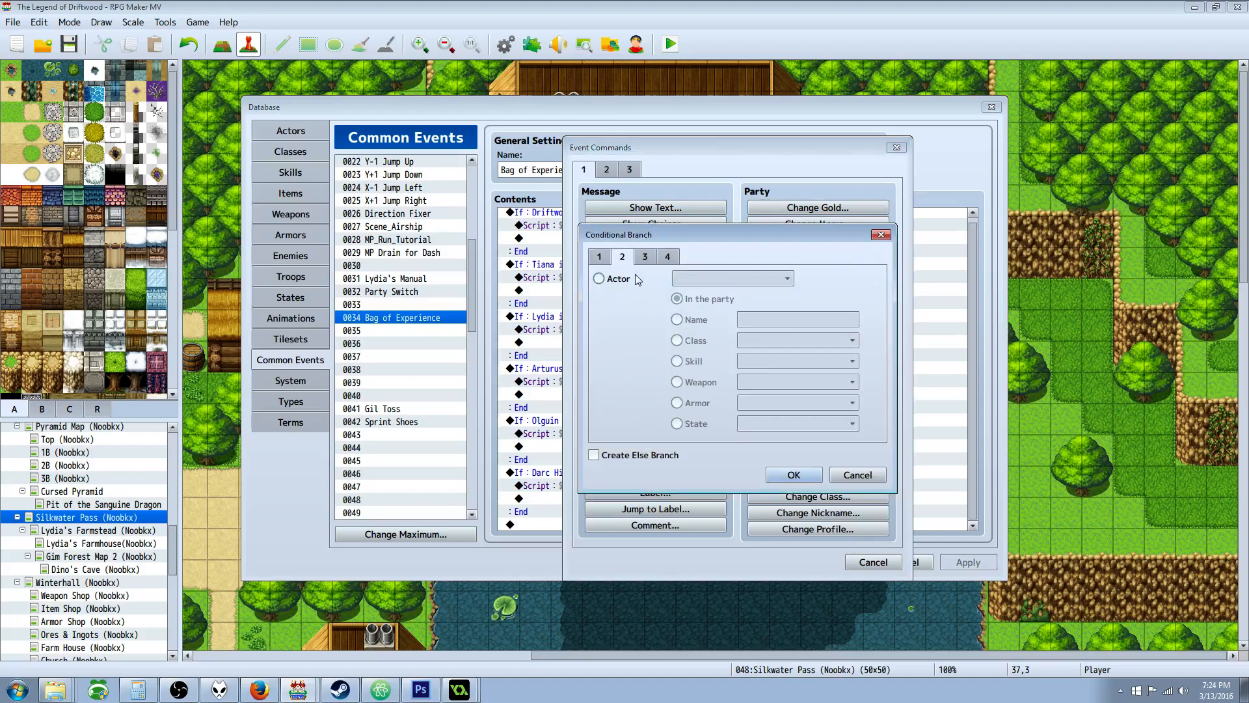
pyautogui.click(599, 279)
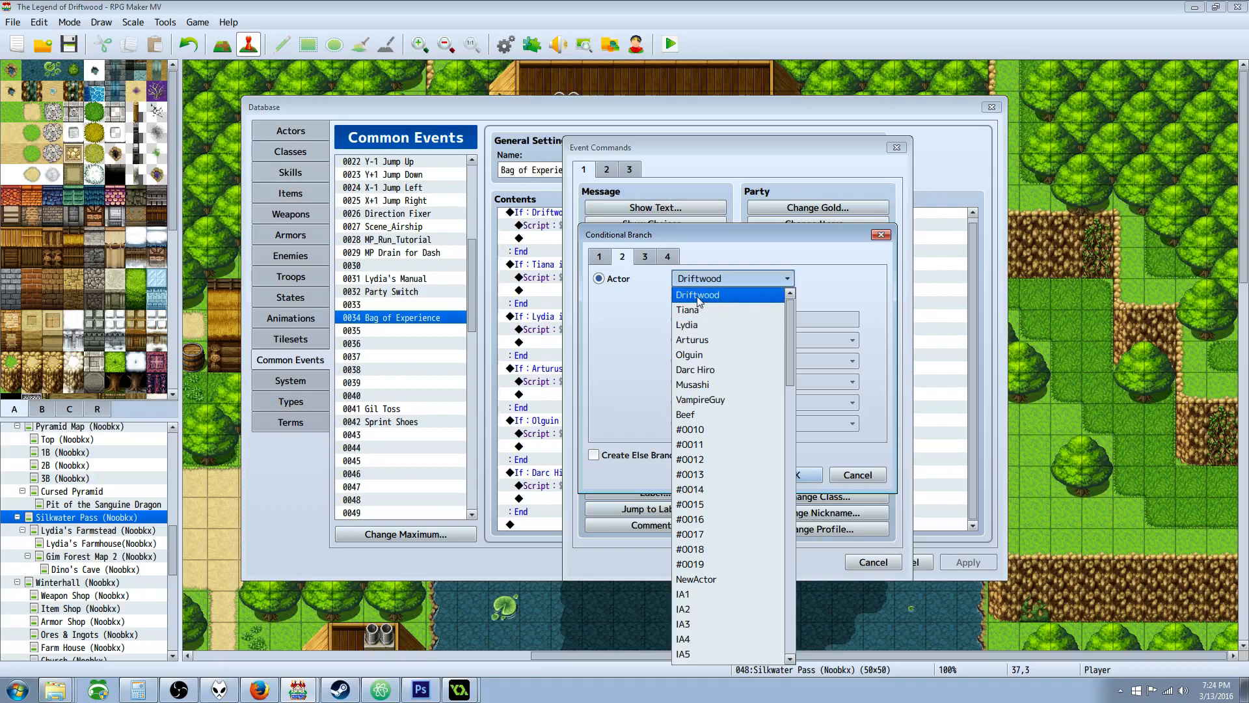
pyautogui.moveTo(700, 384)
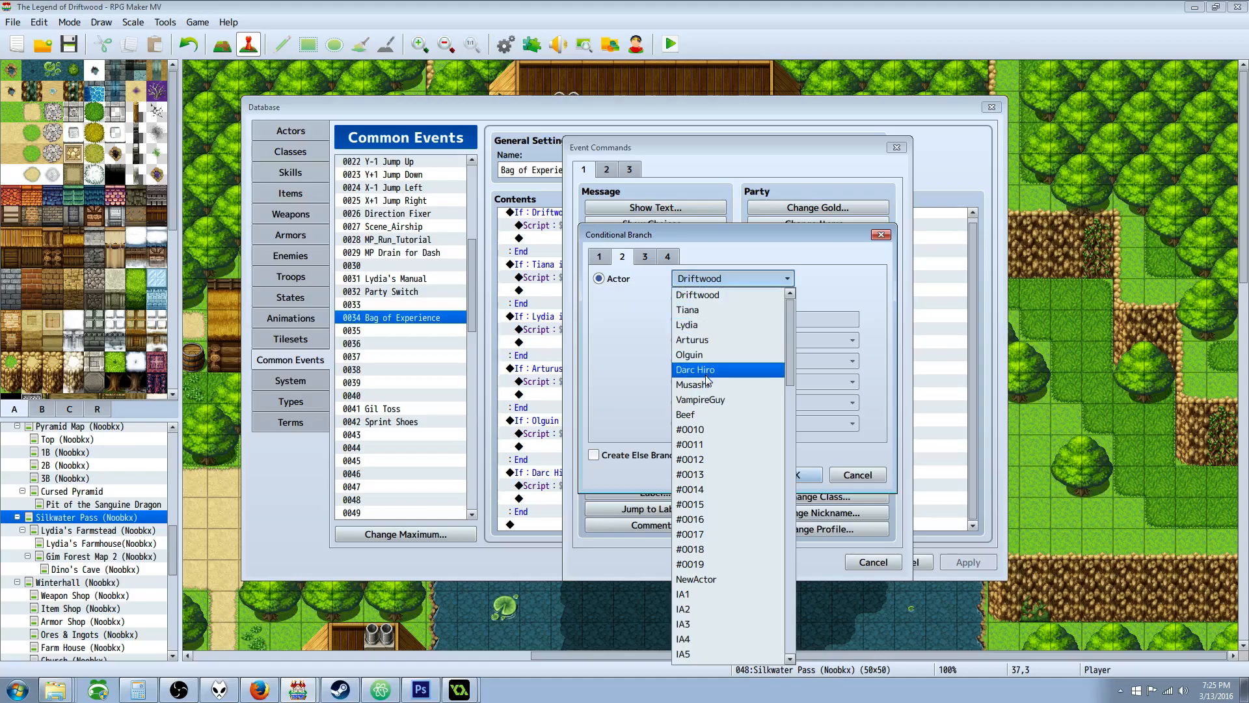
pyautogui.moveTo(716, 383)
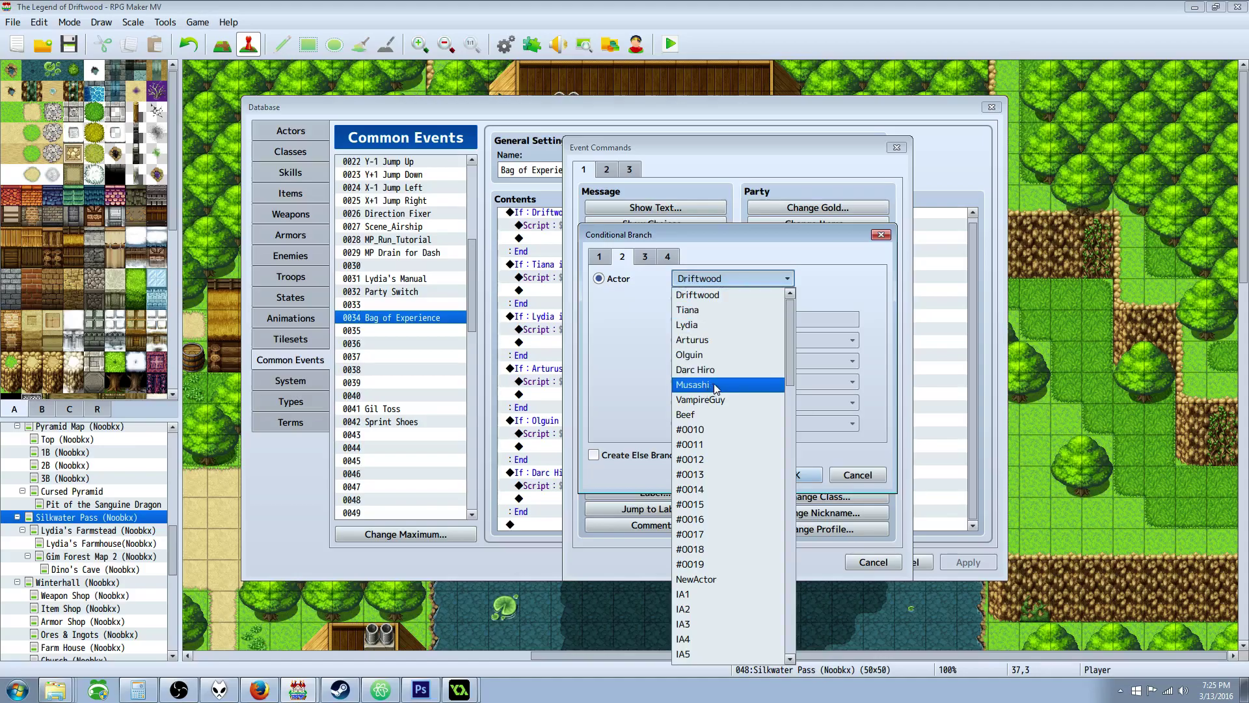
pyautogui.click(692, 384)
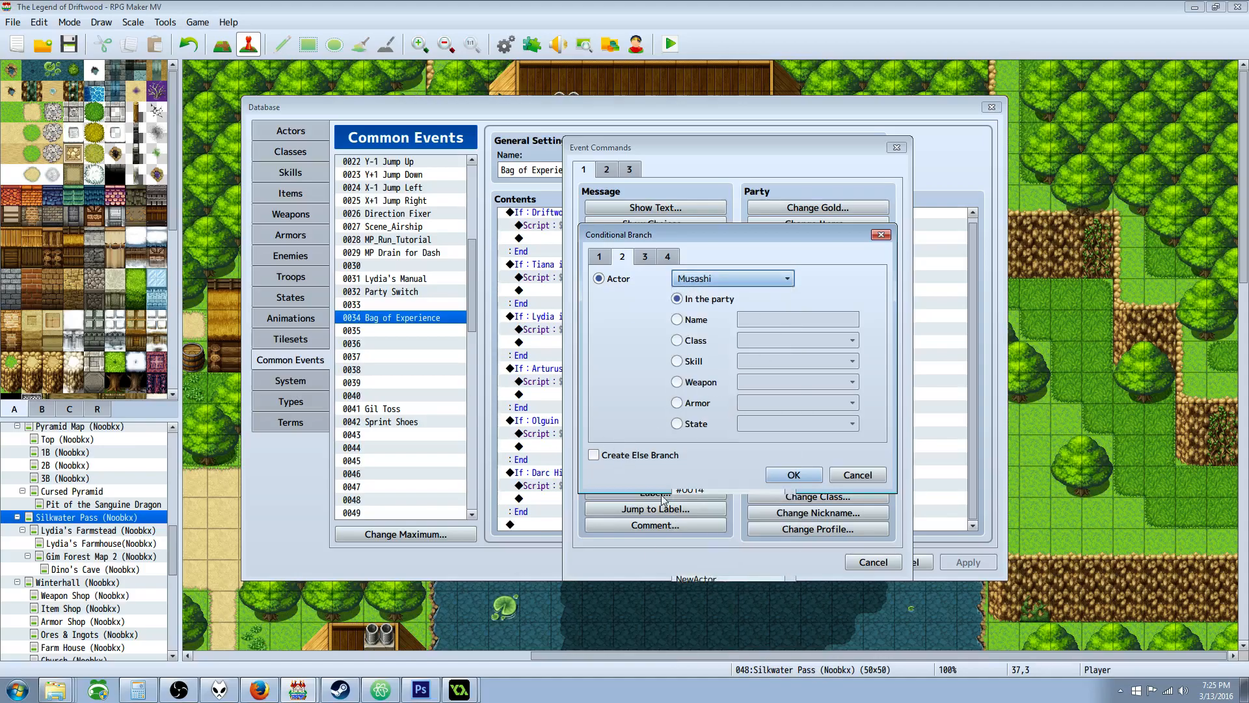
pyautogui.click(793, 474)
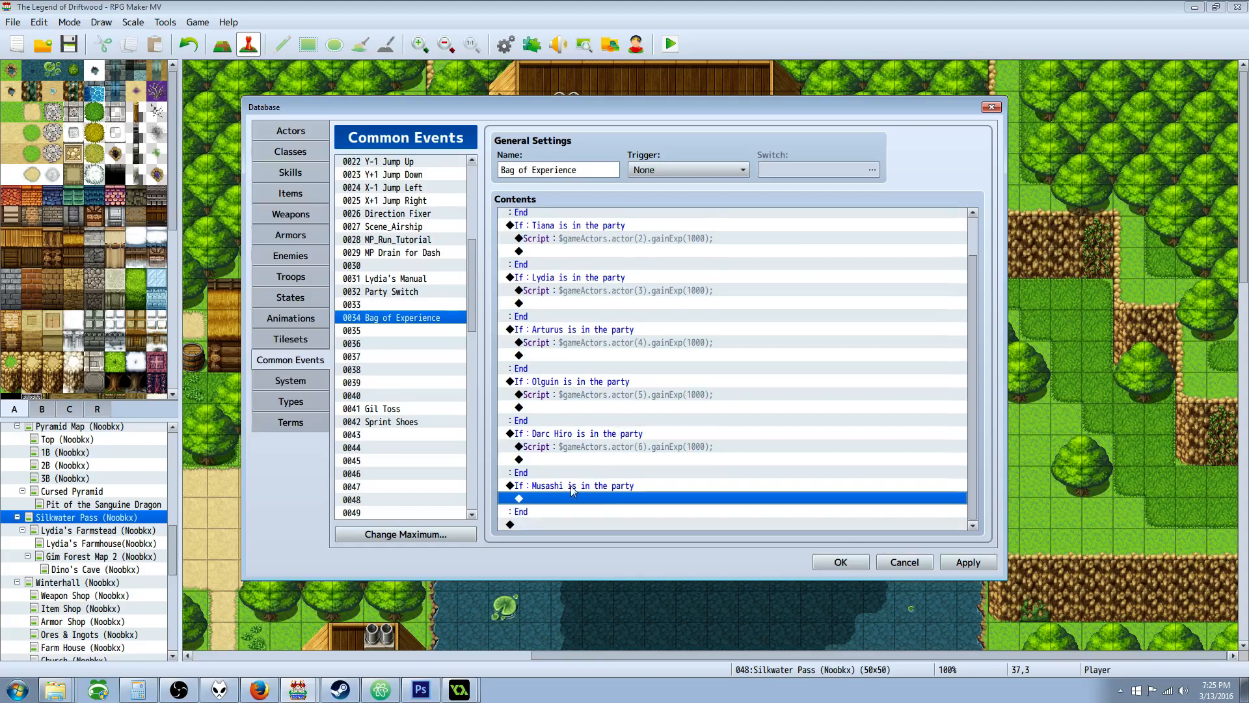
# Step: Add a Change EXP command: Musashi increases by constant 1000 with Show Level Up ticked
pyautogui.rightClick(570, 497)
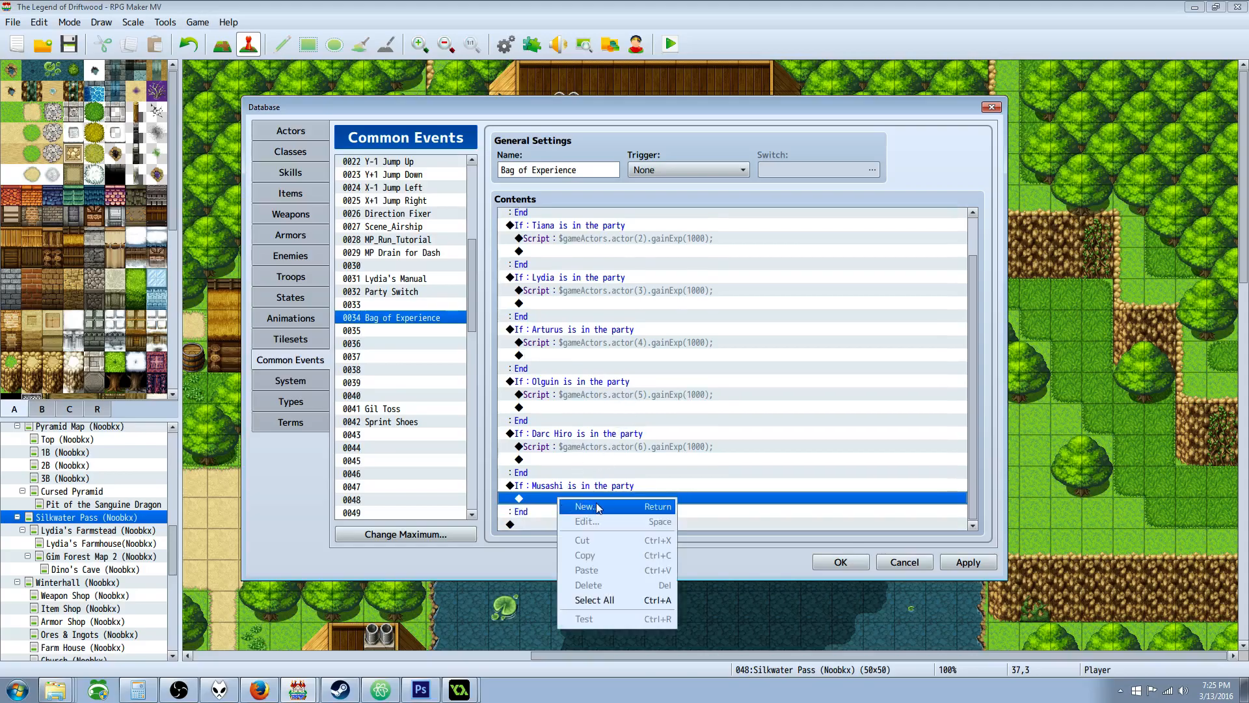
pyautogui.click(584, 506)
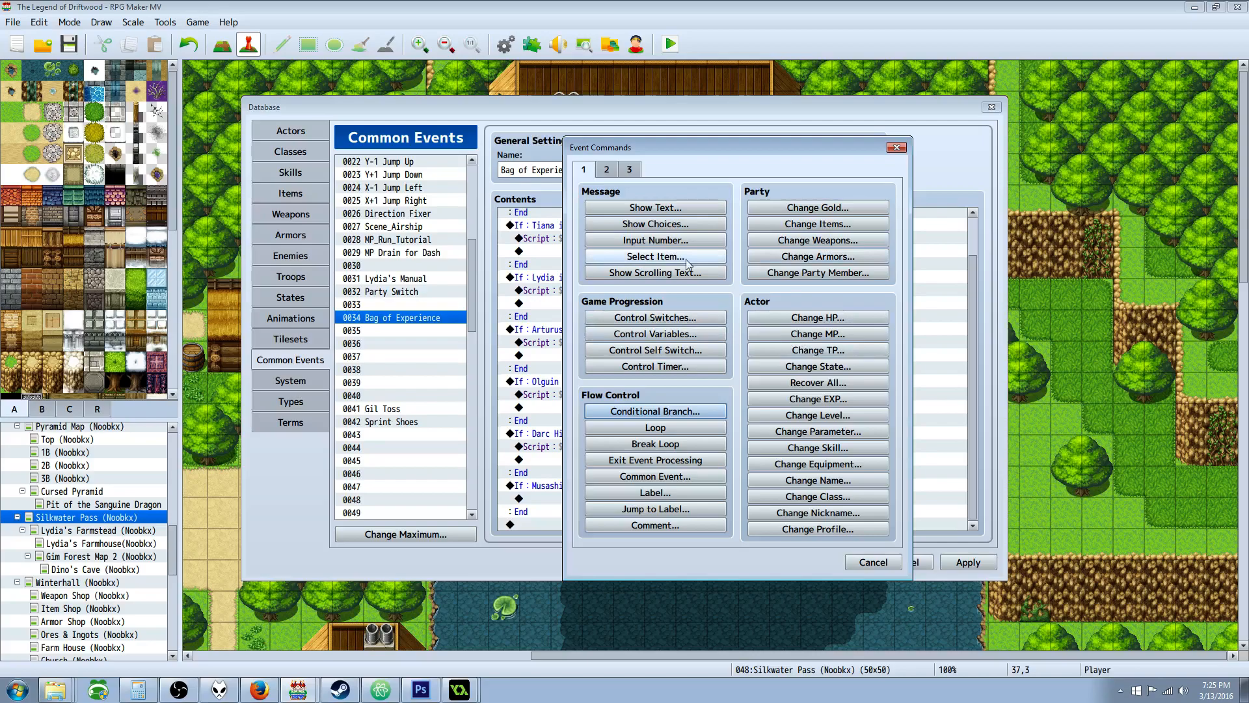
pyautogui.click(817, 400)
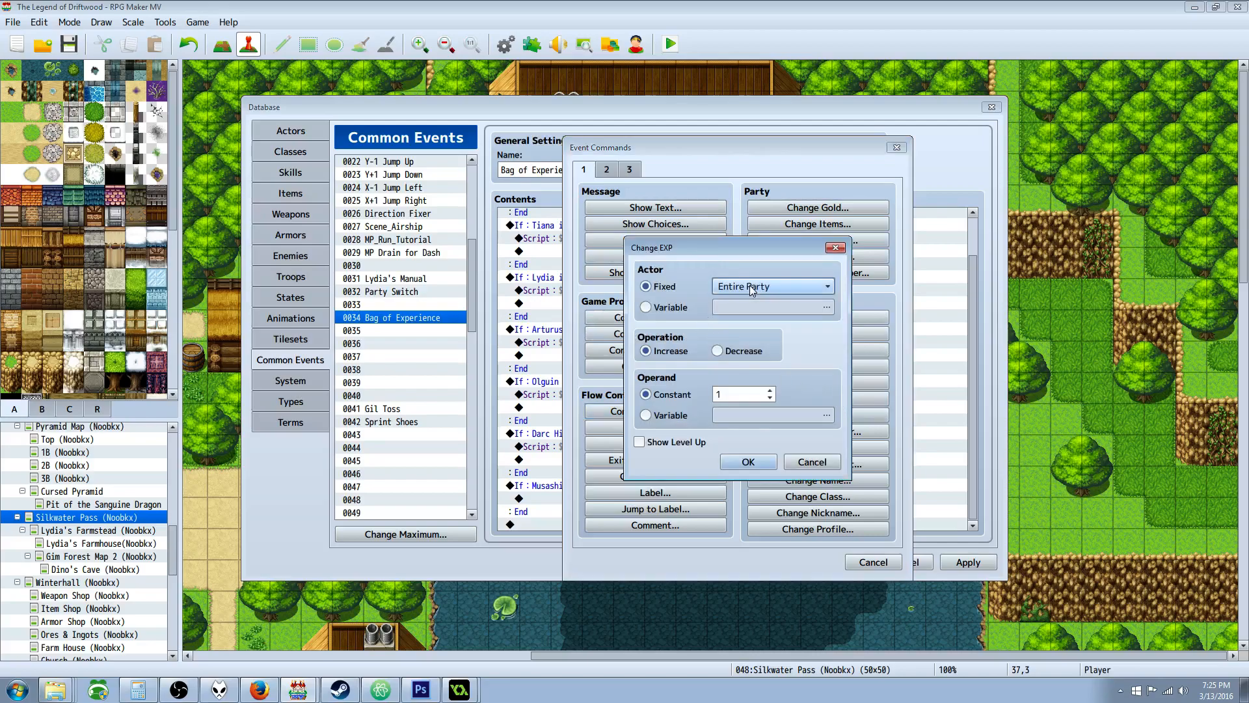
pyautogui.click(772, 286)
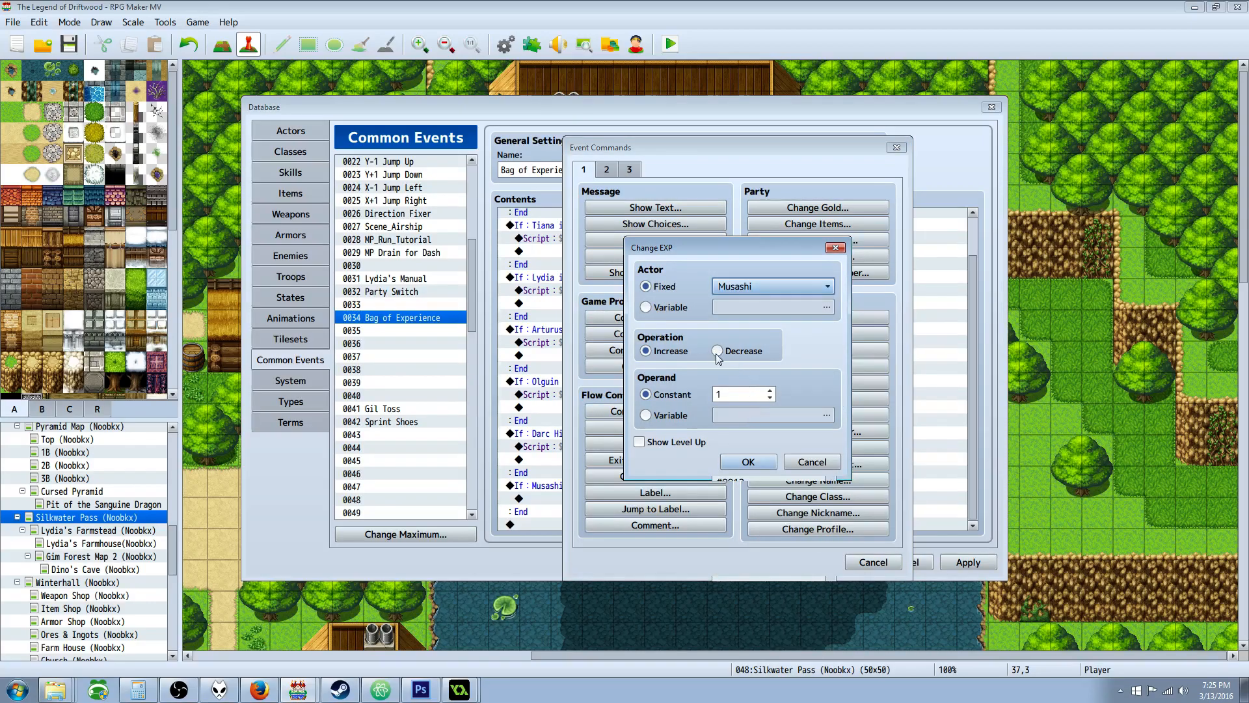
pyautogui.write('1000')
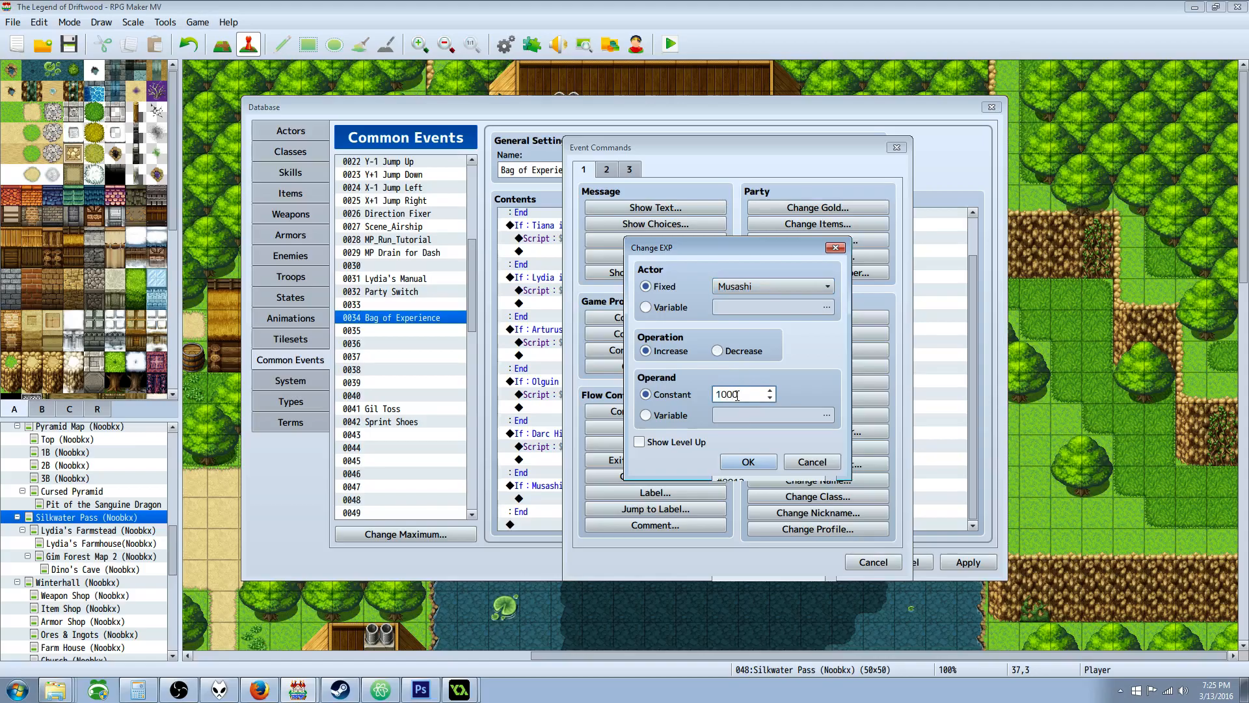
pyautogui.click(639, 442)
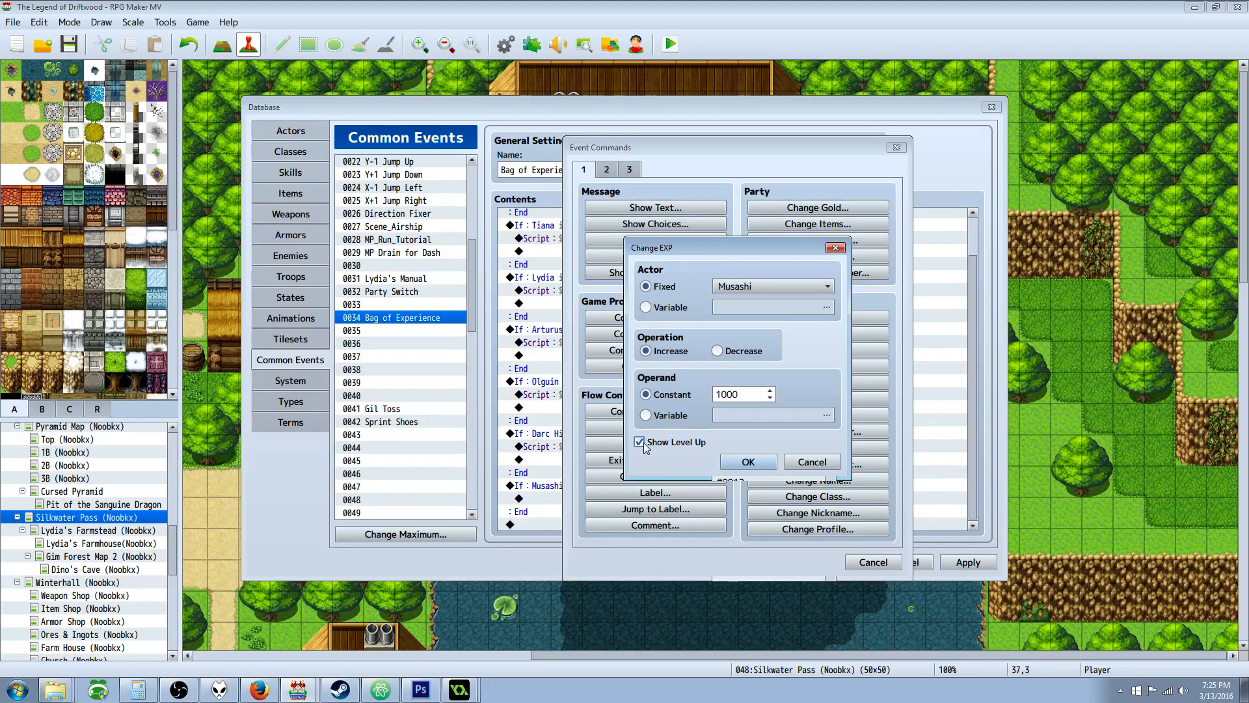
pyautogui.click(748, 461)
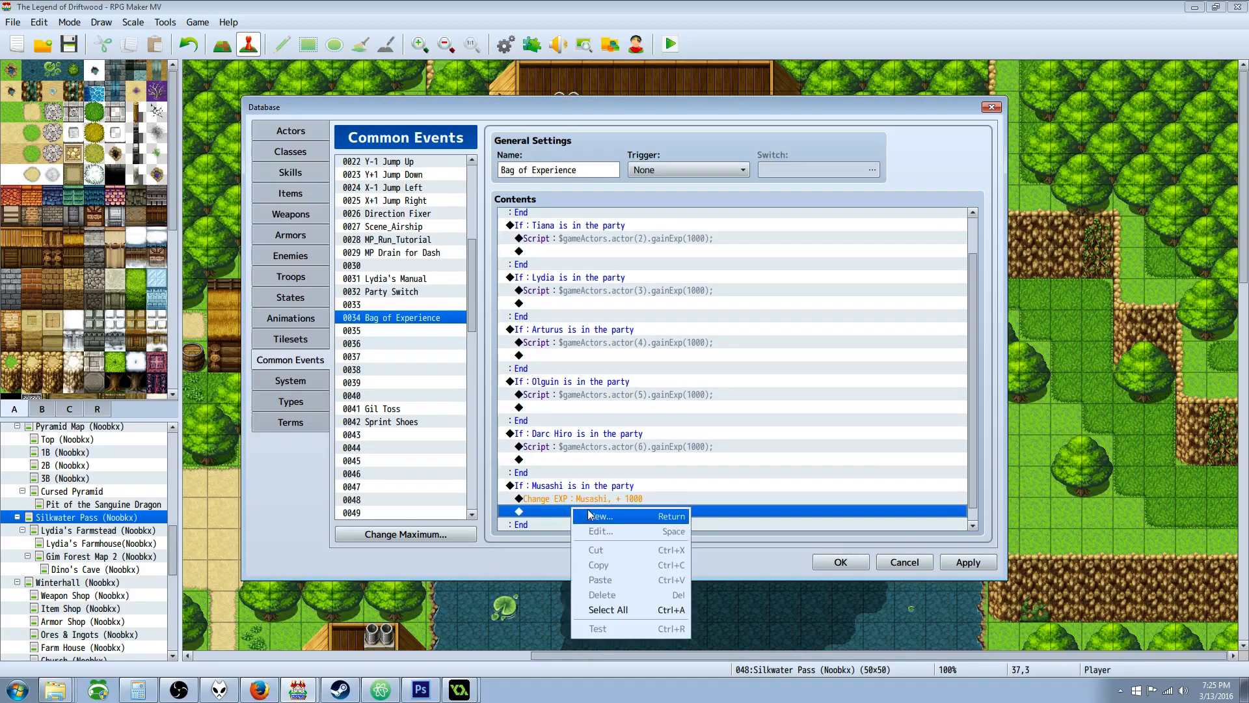
# Step: Add the script $gameActors.actor(7).gainExp(1000); to the branch, then go to Items
pyautogui.click(600, 515)
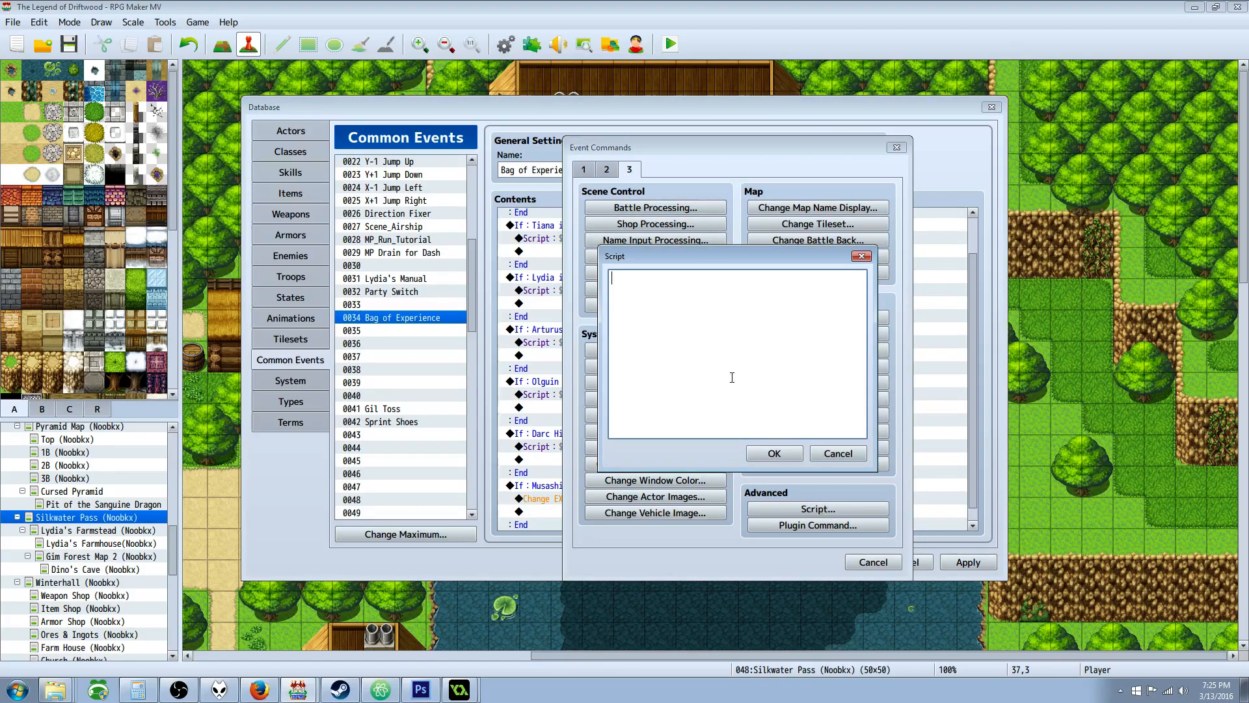
pyautogui.write('$')
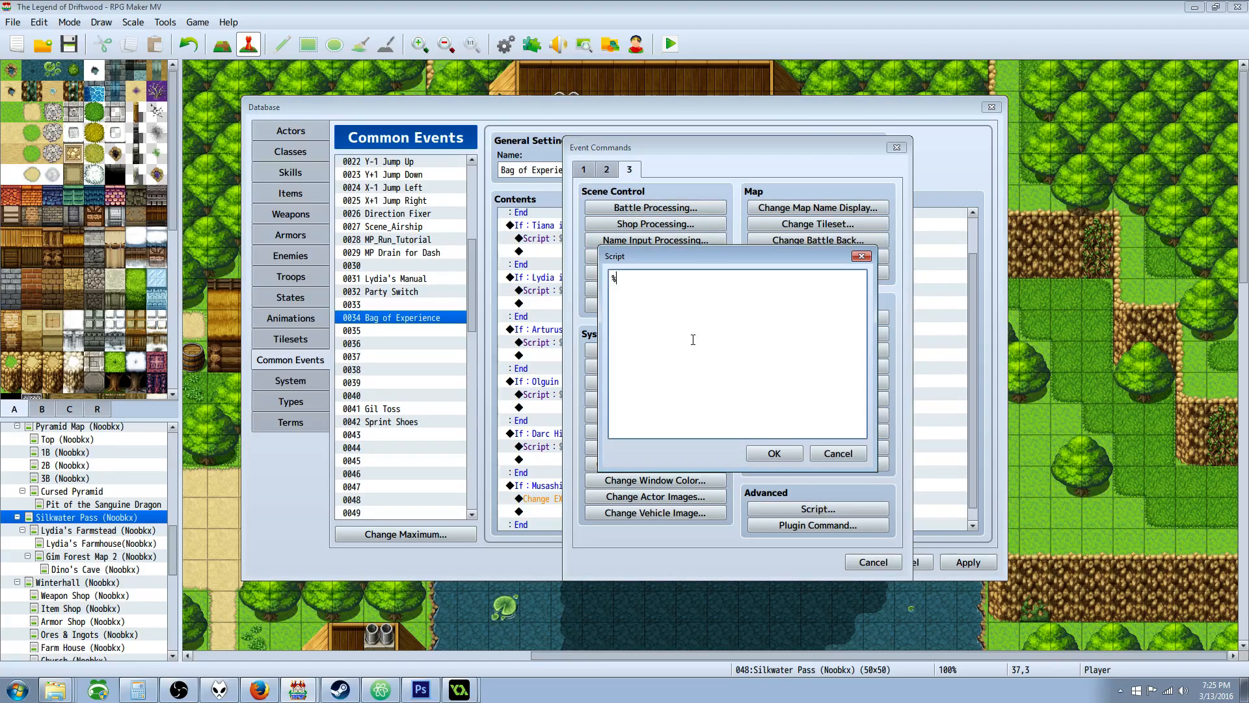
pyautogui.write('gameActors.actor(')
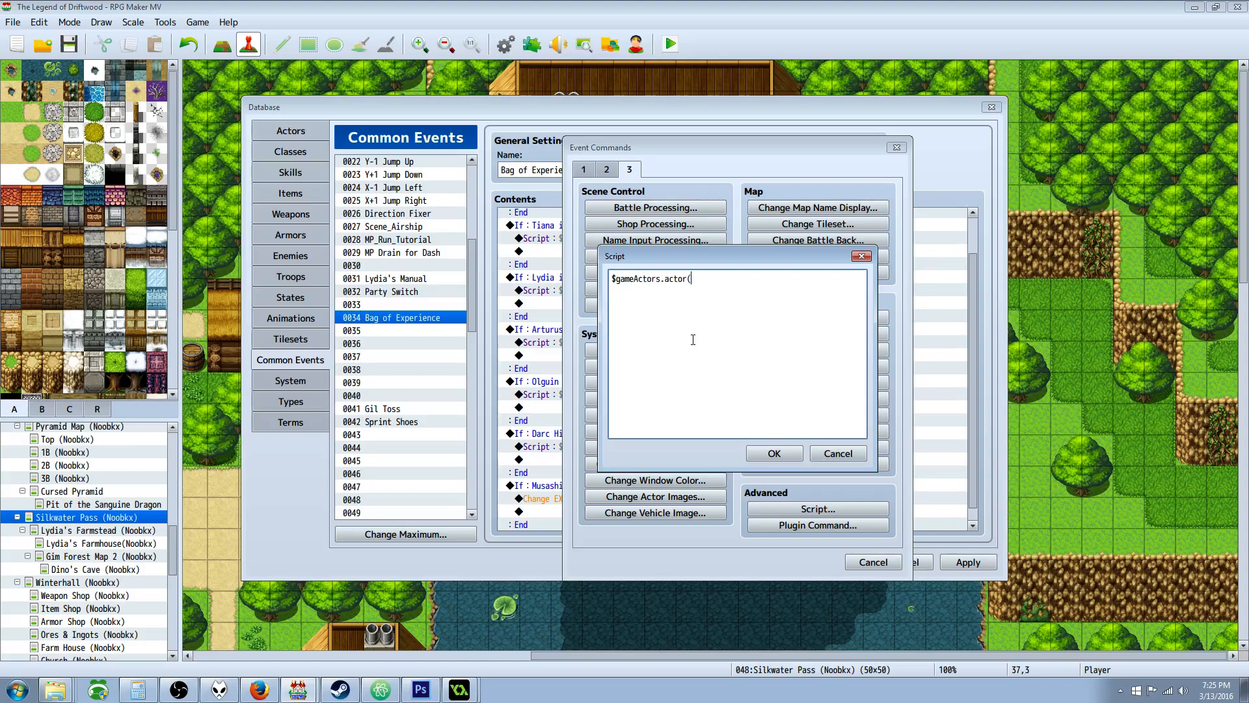
pyautogui.write('7).')
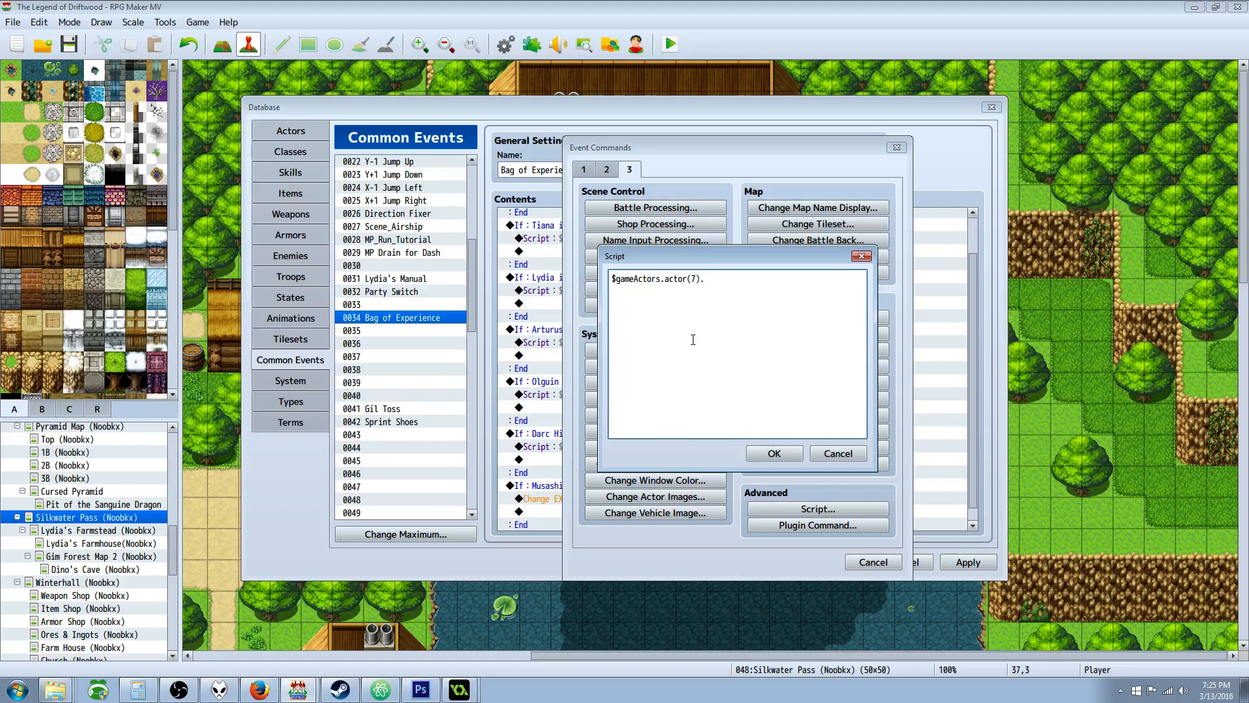
pyautogui.write('.gainExp')
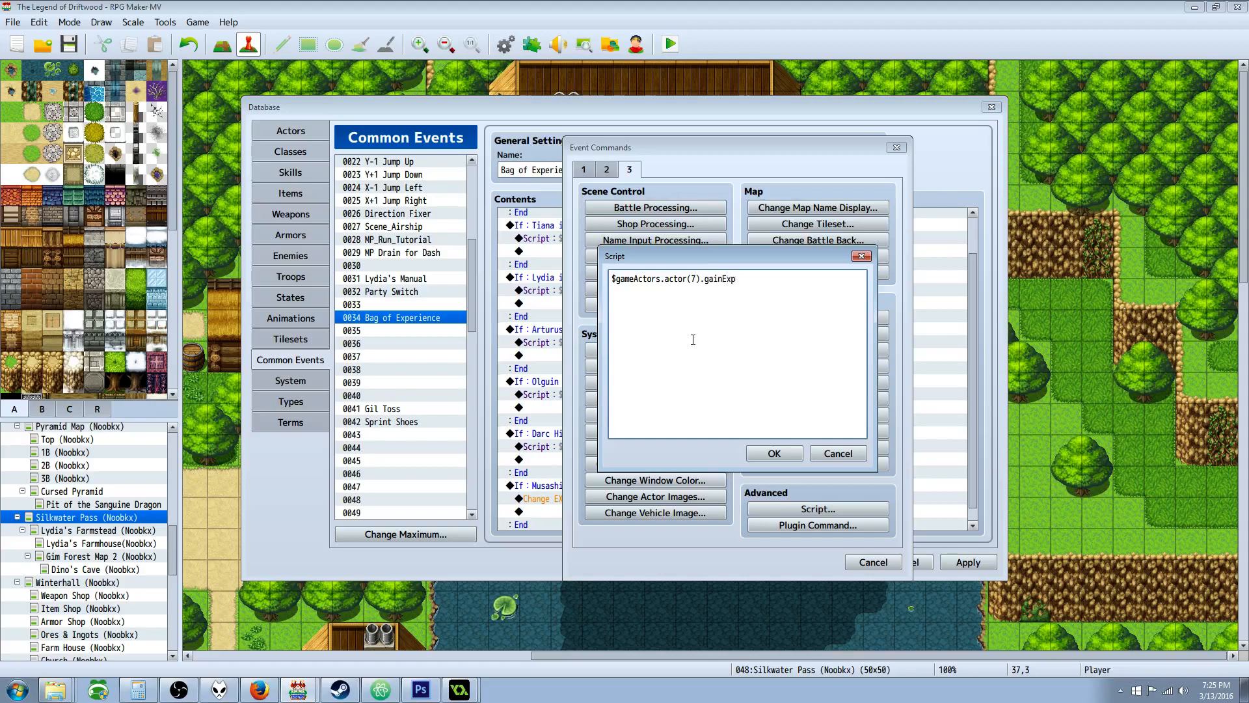
pyautogui.write('(1000);')
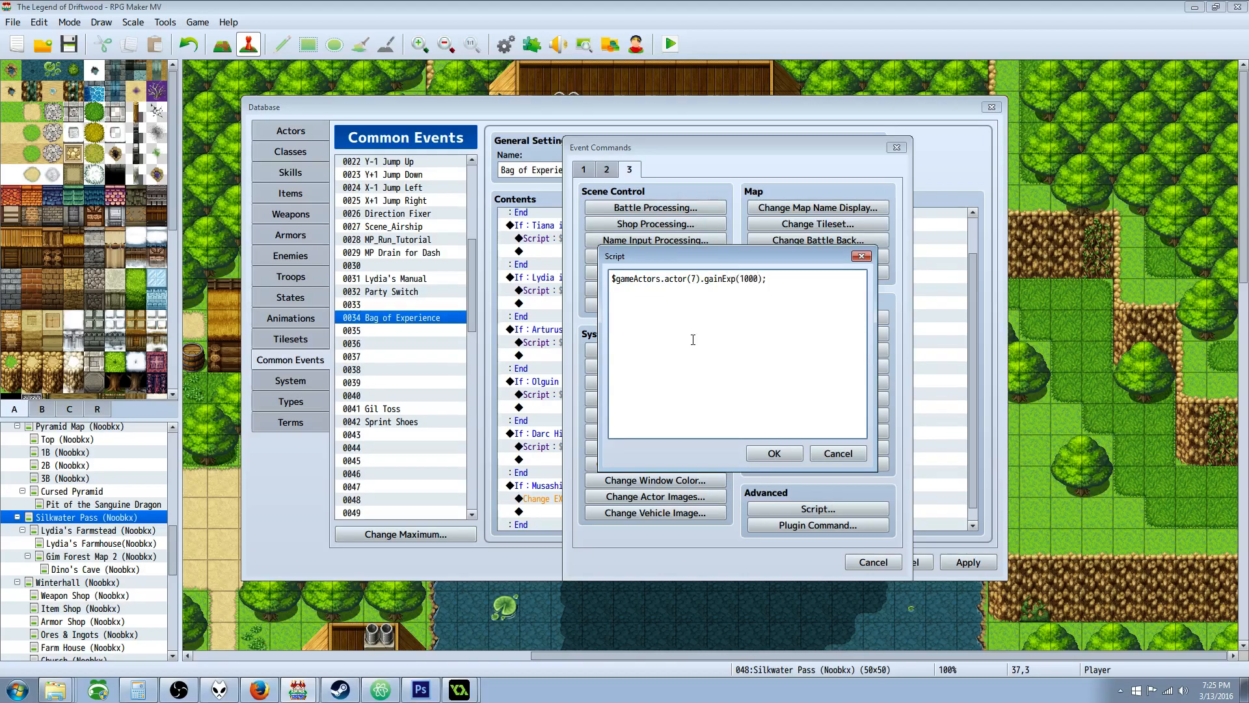
pyautogui.click(774, 453)
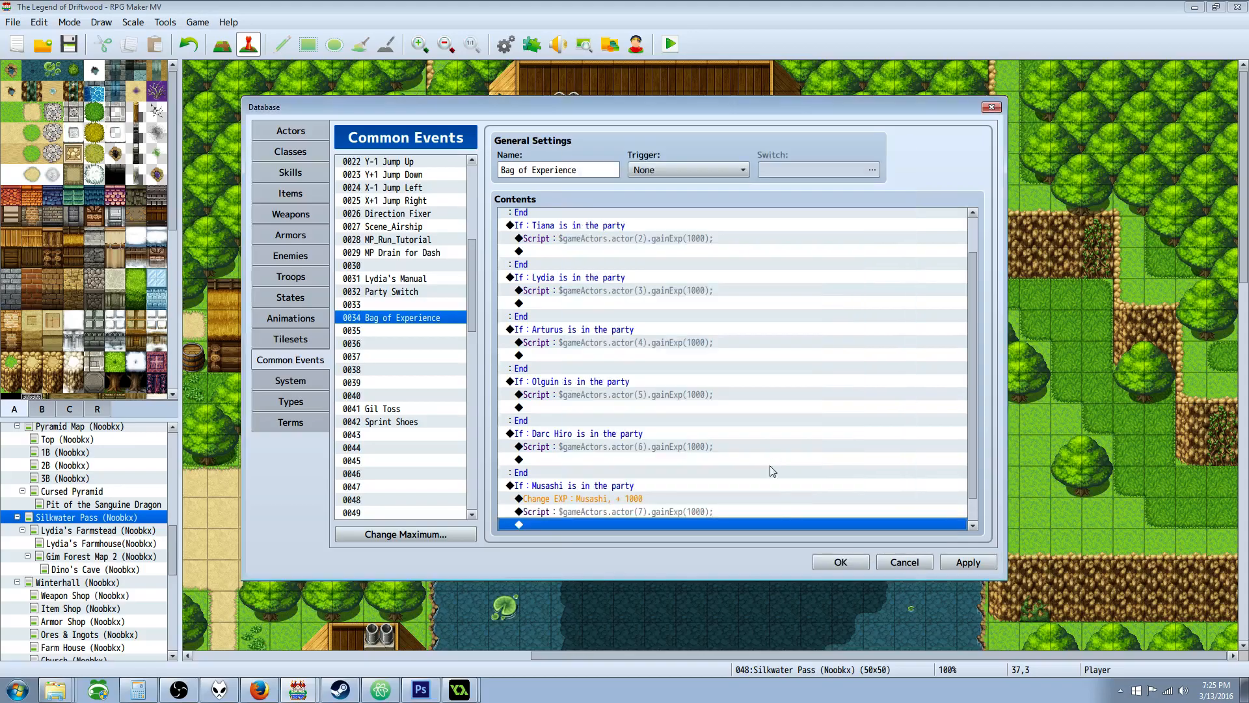
pyautogui.scroll(-3)
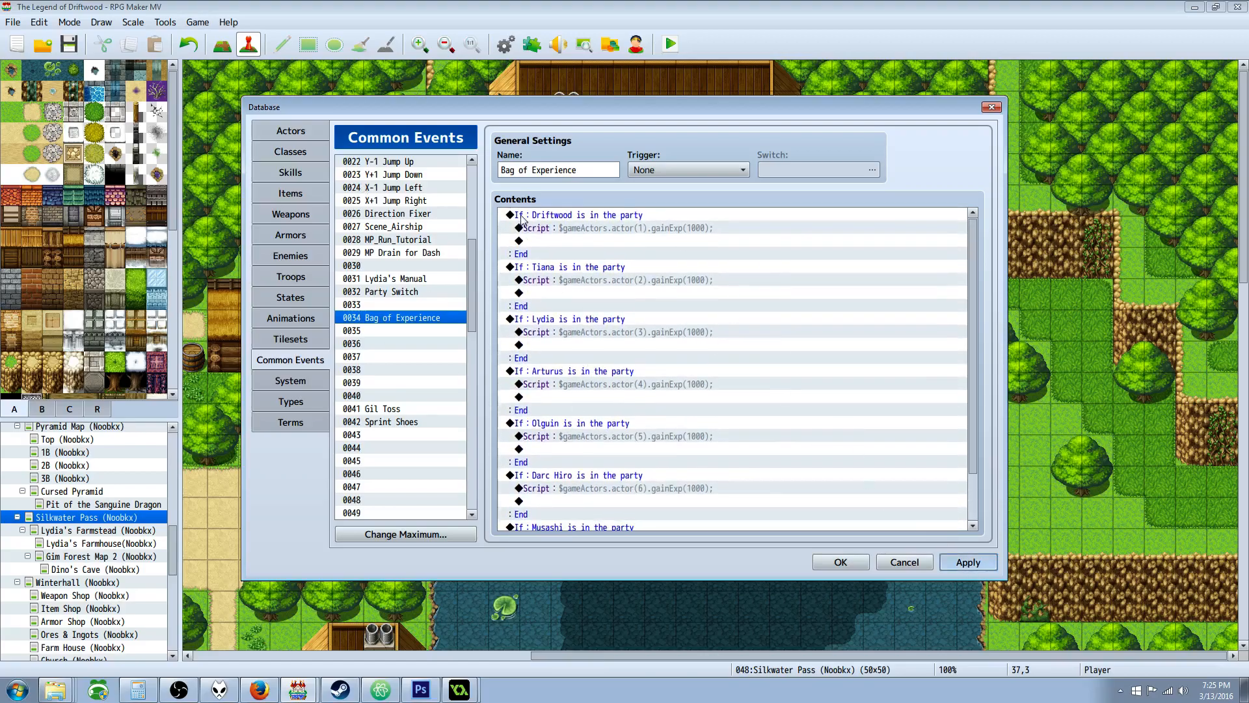
pyautogui.click(289, 193)
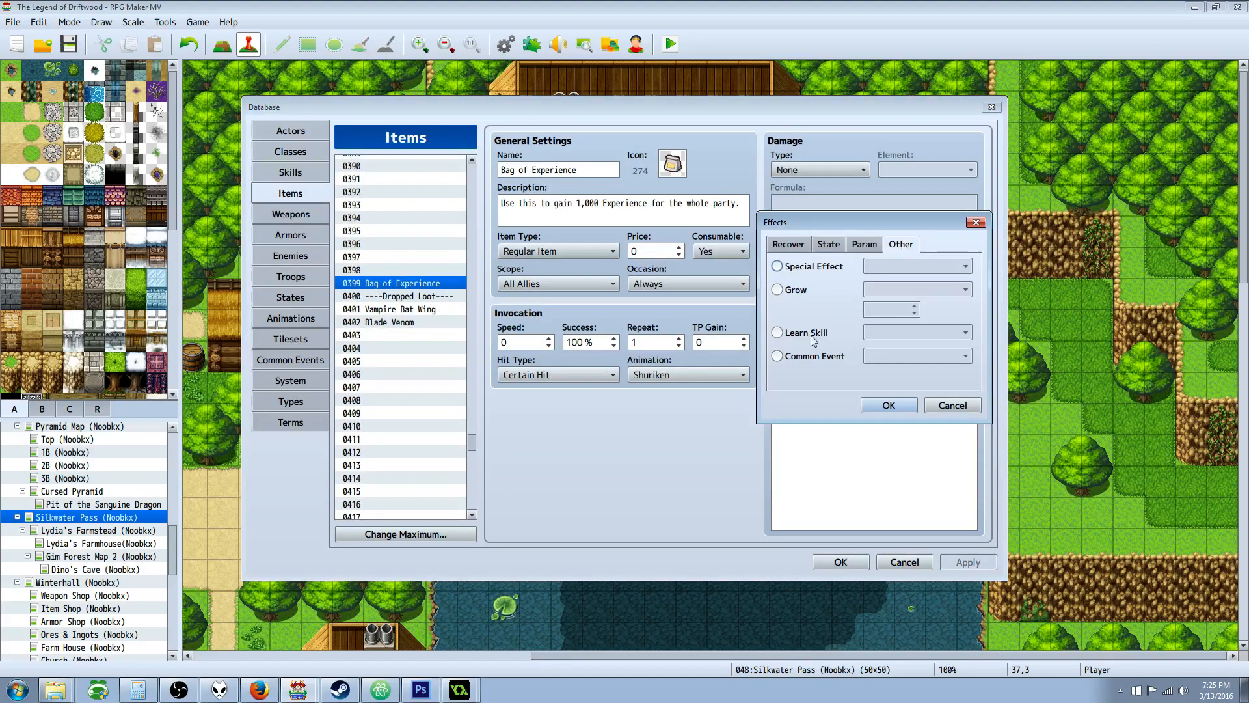
# Step: Give the Bag of Experience item a Common Event effect calling Bag of Experience and apply it
pyautogui.click(965, 355)
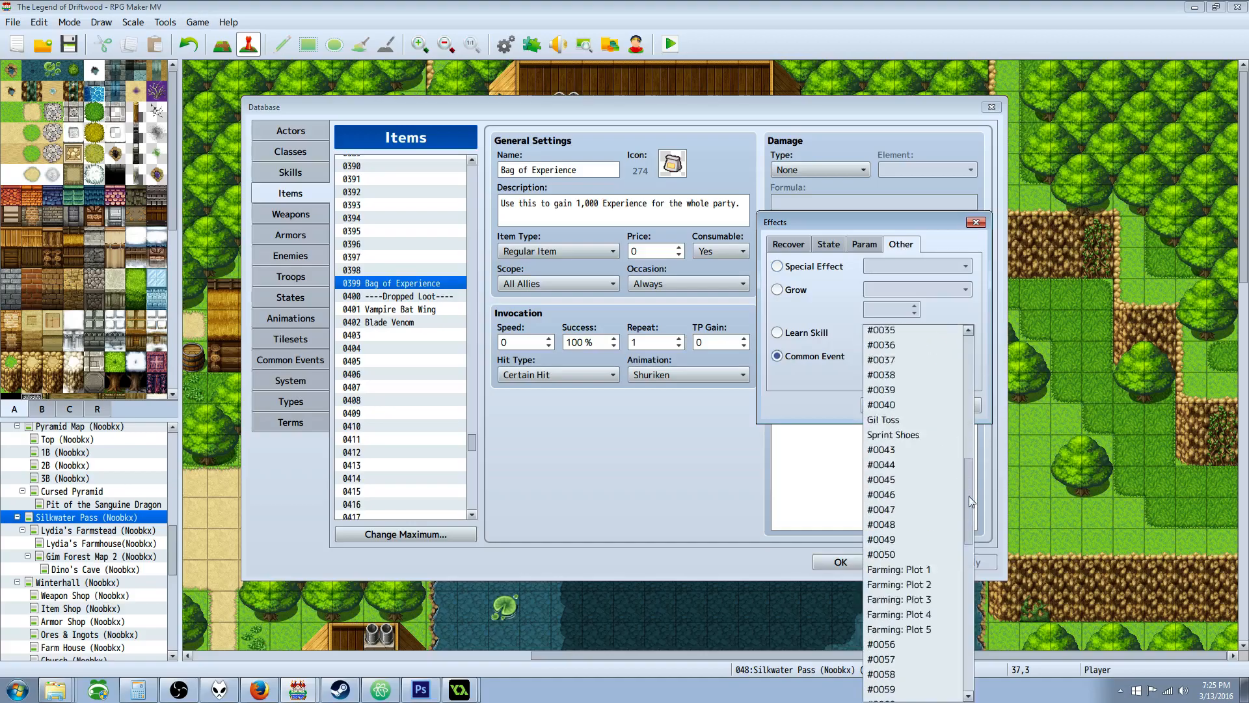
pyautogui.click(898, 562)
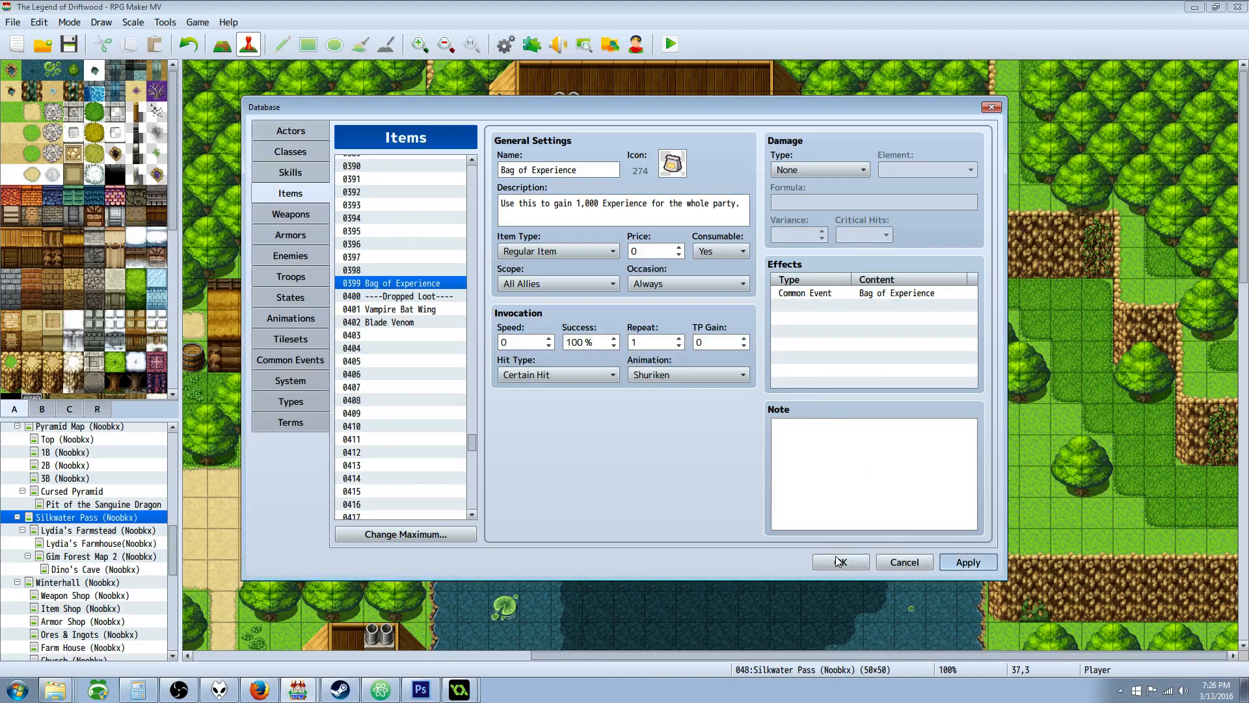
pyautogui.click(840, 562)
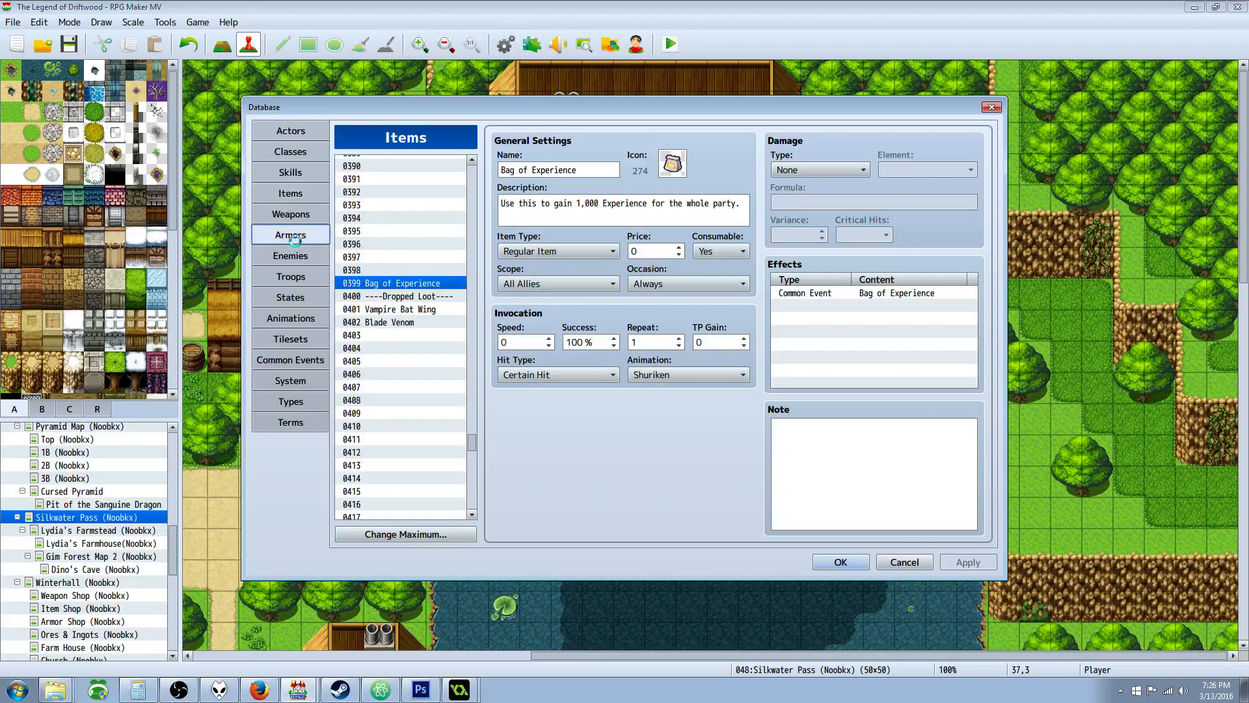
# Step: Glance at the Enemies data, close the Database and launch a playtest
pyautogui.click(291, 255)
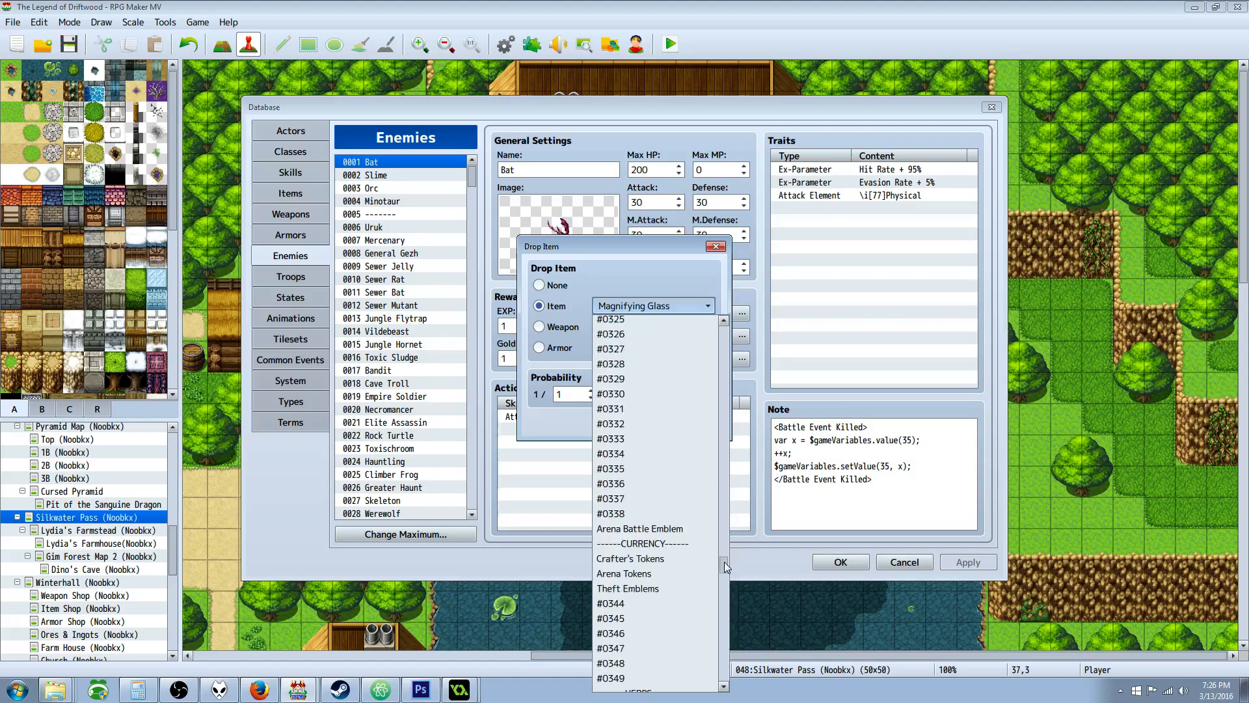
pyautogui.click(653, 304)
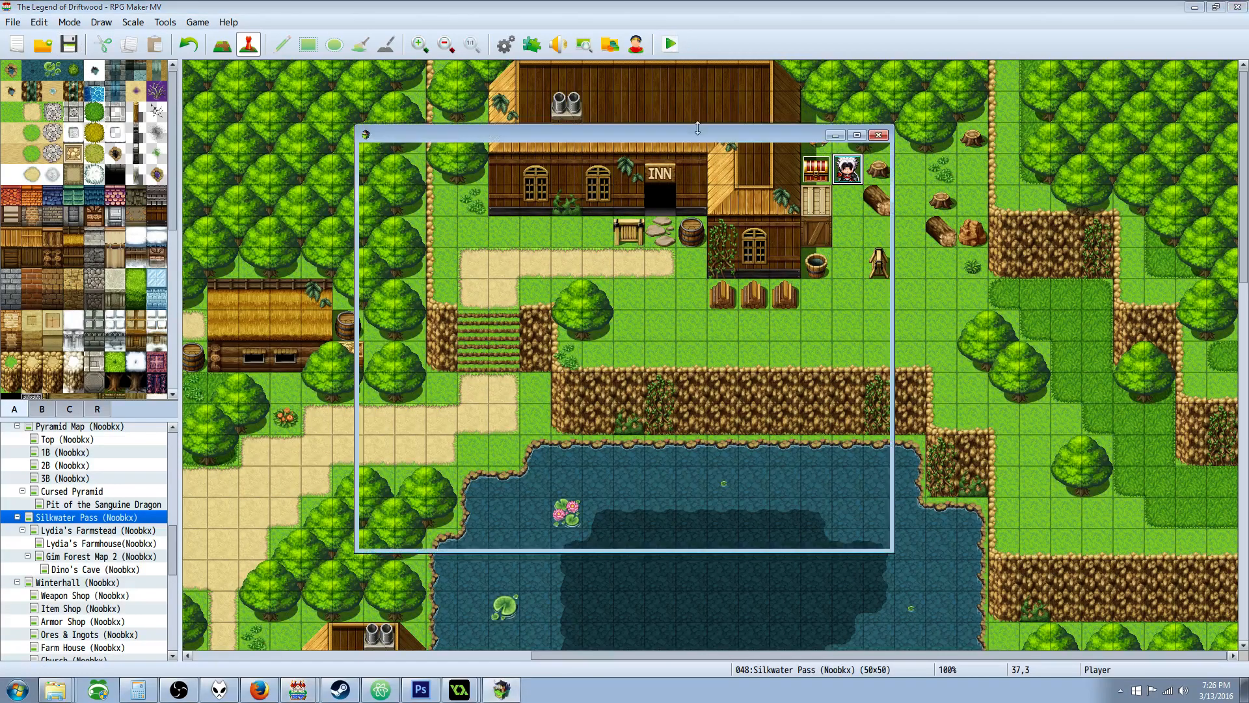
# Step: Maximize the playtest and use the Bag of Experience from the Item menu on the party
pyautogui.click(670, 41)
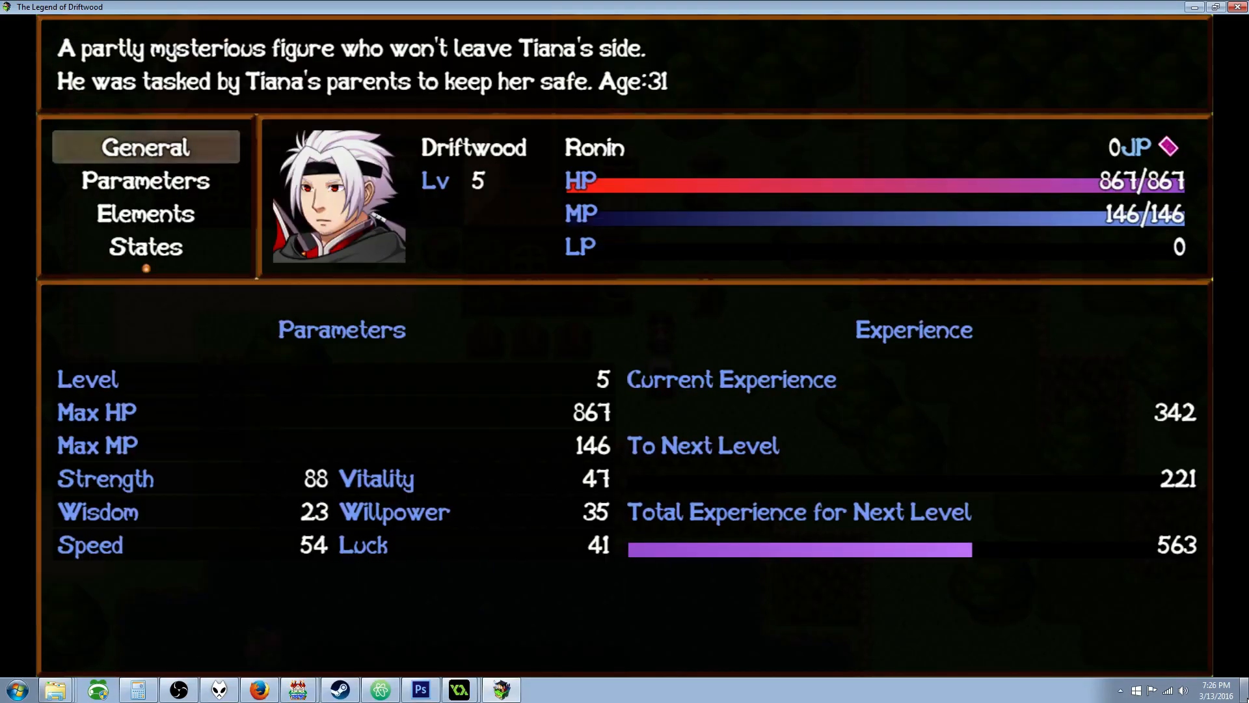
pyautogui.press('escape')
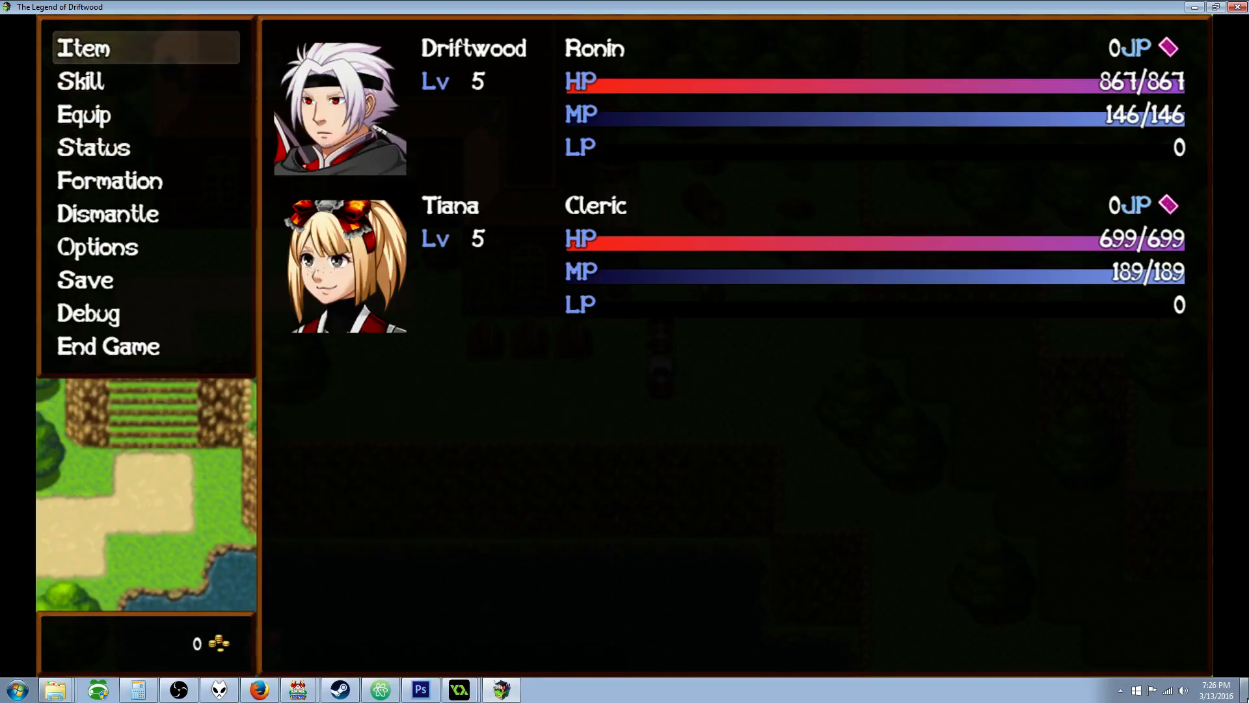
pyautogui.press('Escape')
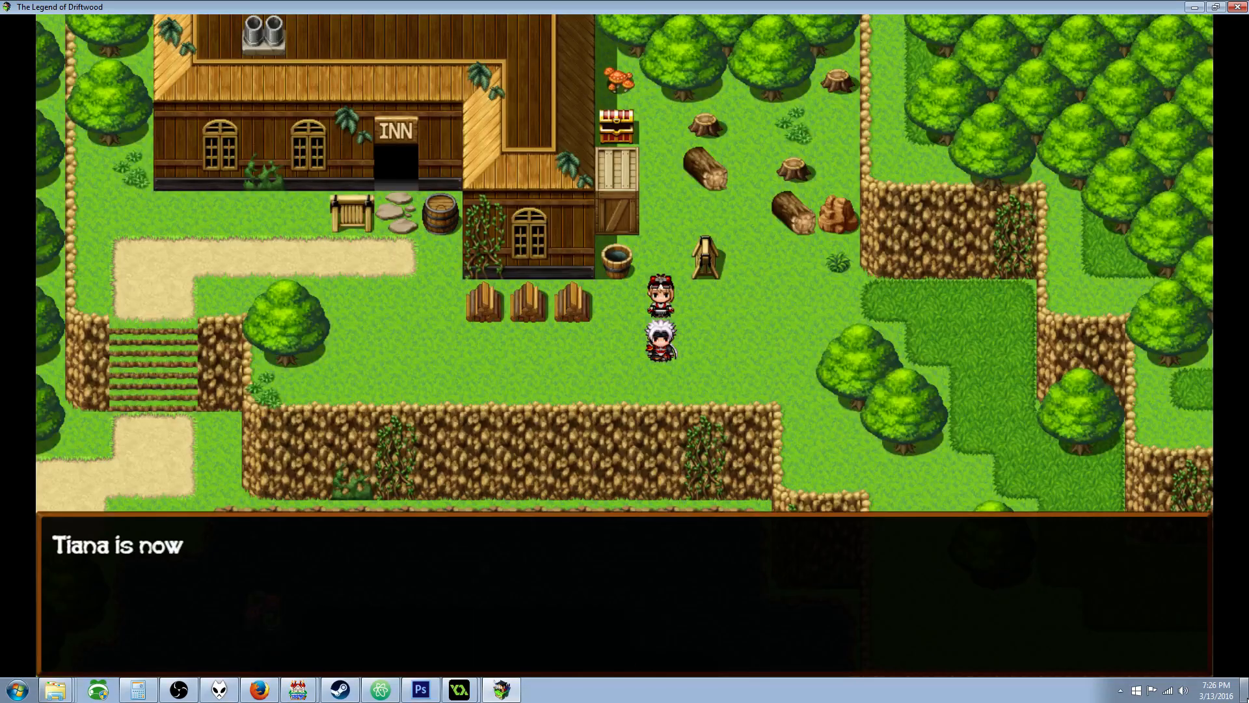
# Step: Dismiss the level-up messages and check Driftwood and Tiana are now level 9
pyautogui.press('Escape')
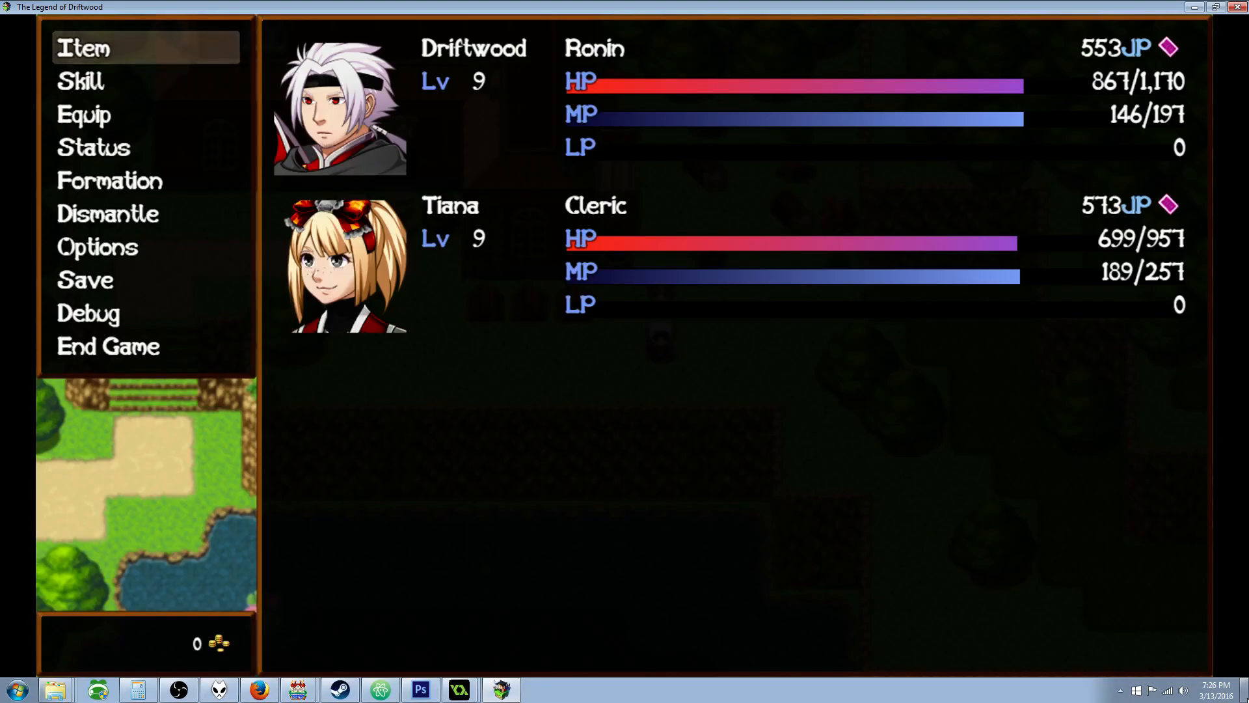
pyautogui.click(83, 47)
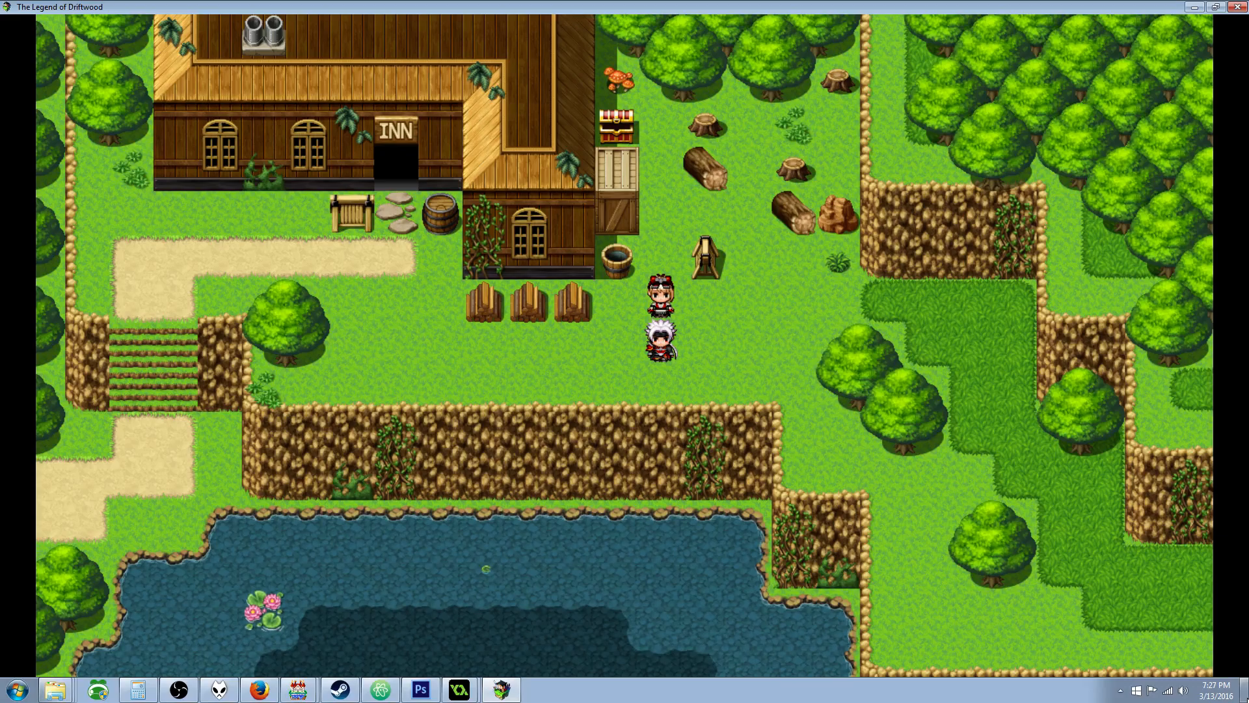
pyautogui.moveTo(1236, 654)
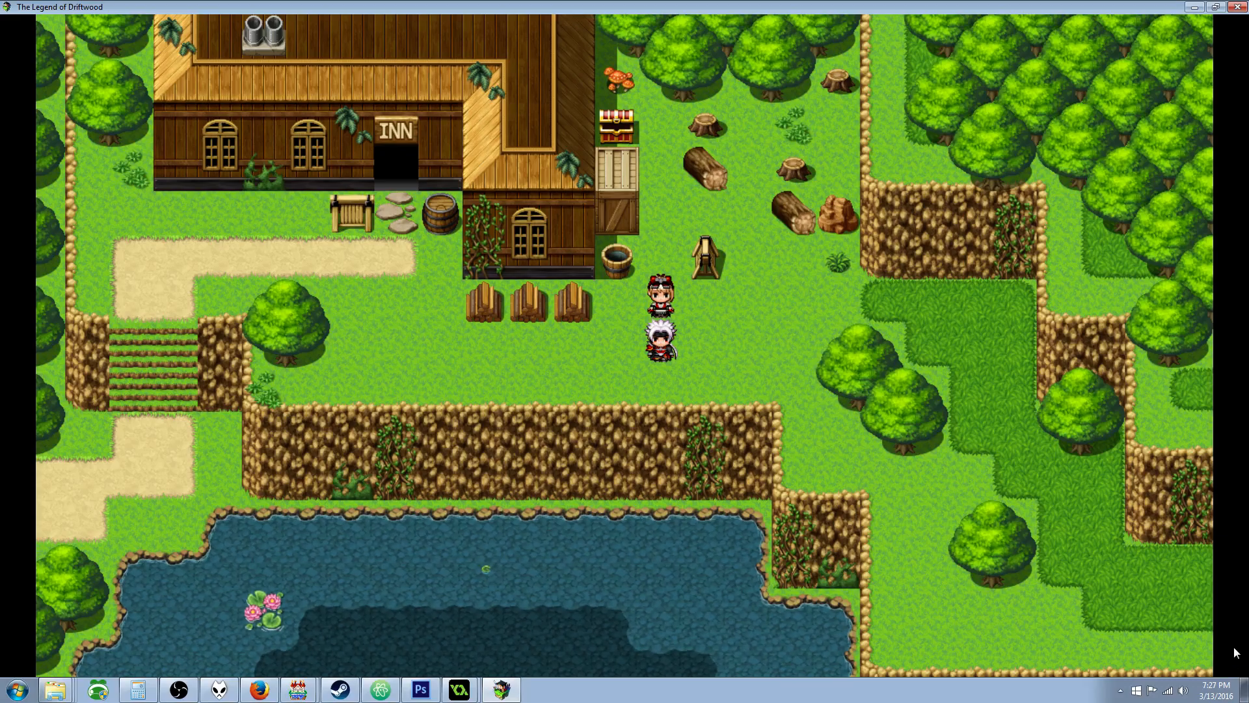